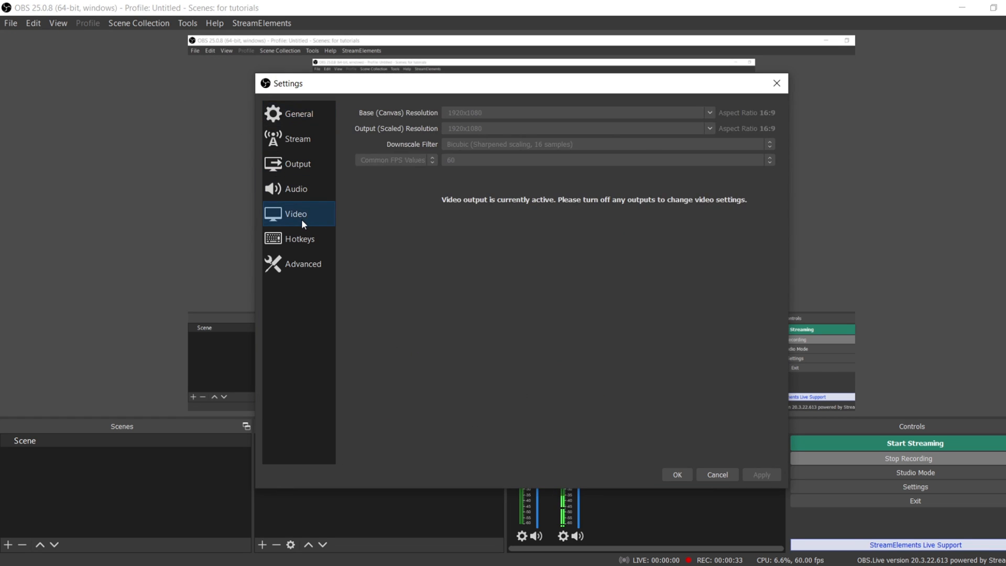
mouse_move(472, 120)
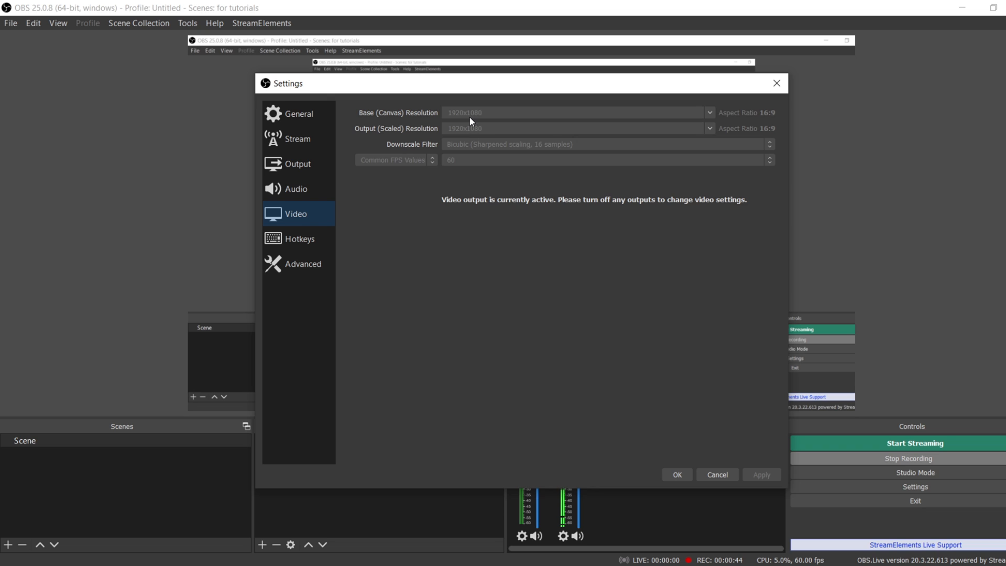
mouse_move(504, 124)
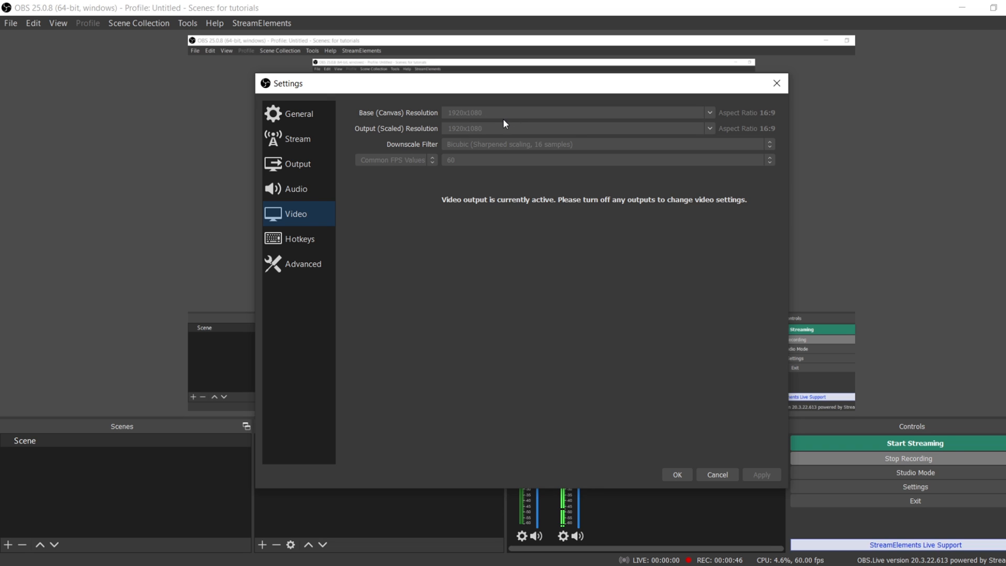
mouse_move(511, 122)
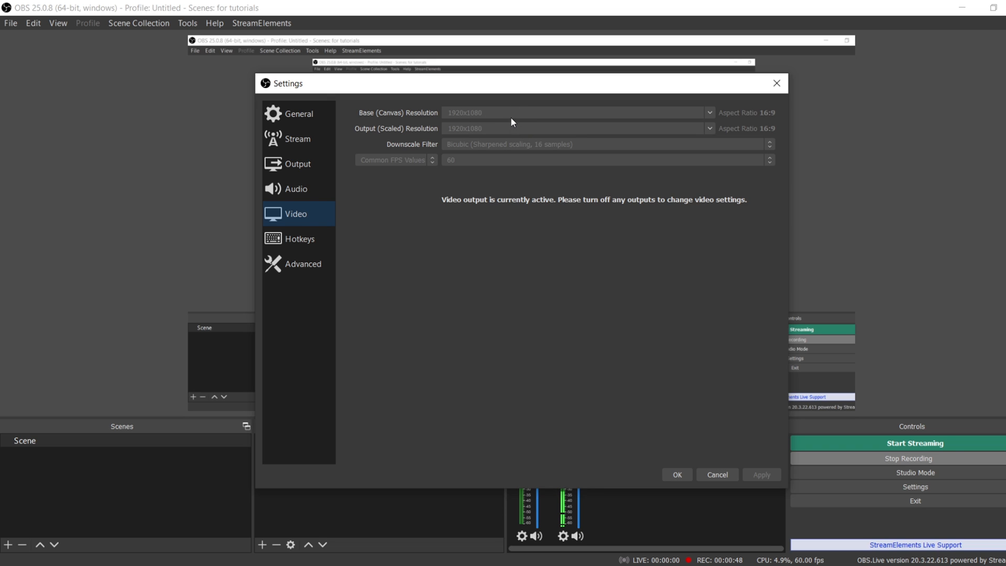
mouse_move(483, 167)
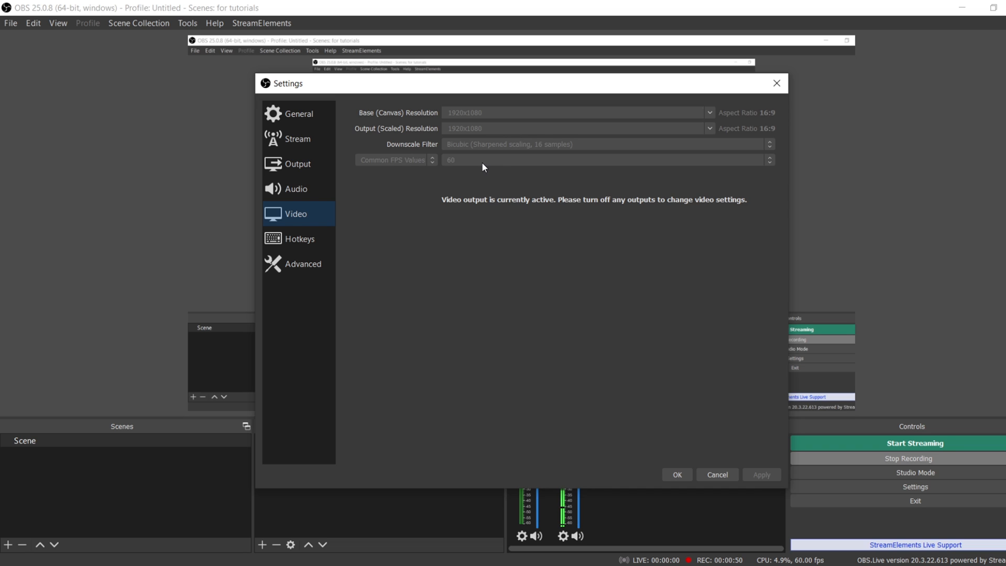
mouse_move(472, 167)
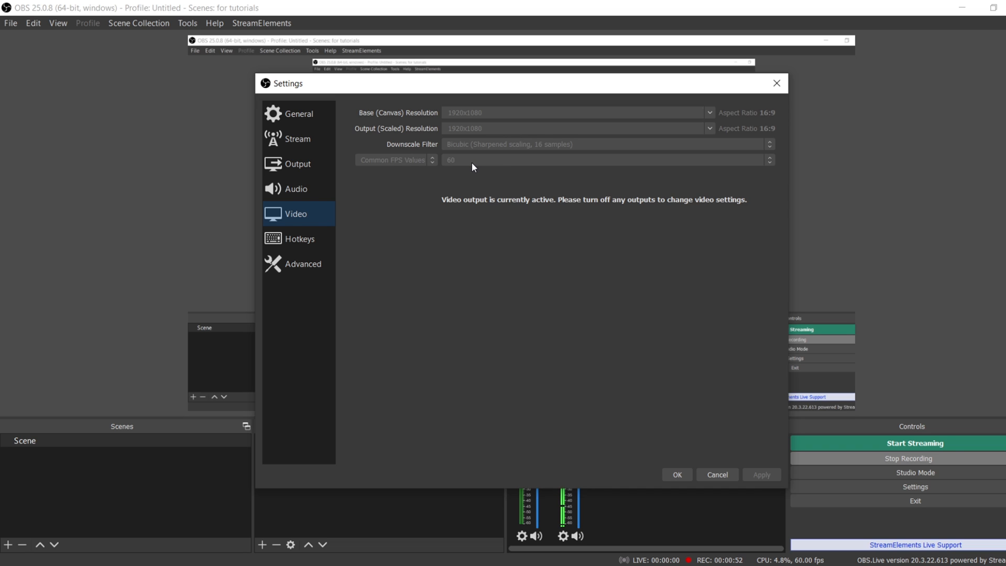
mouse_move(316, 189)
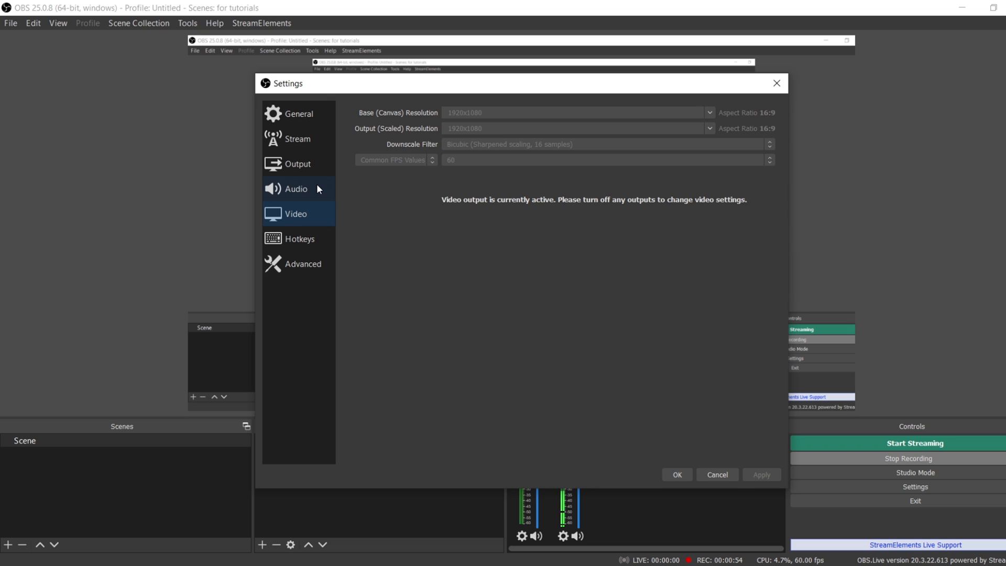
mouse_move(313, 195)
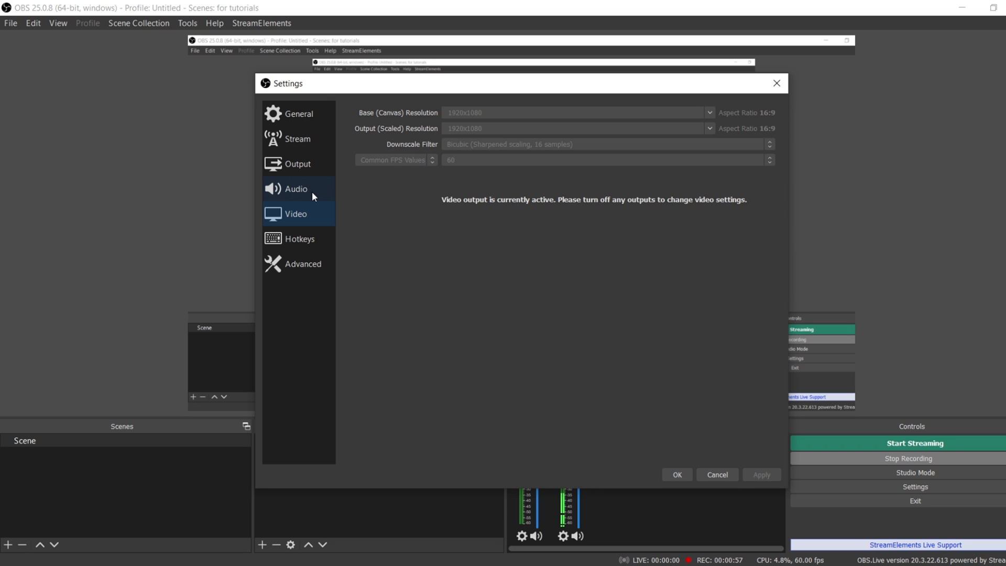
Review the recording output page: path, encoder, bitrate, keyframe interval 2, high profile, 2 B-frames
left_click(297, 163)
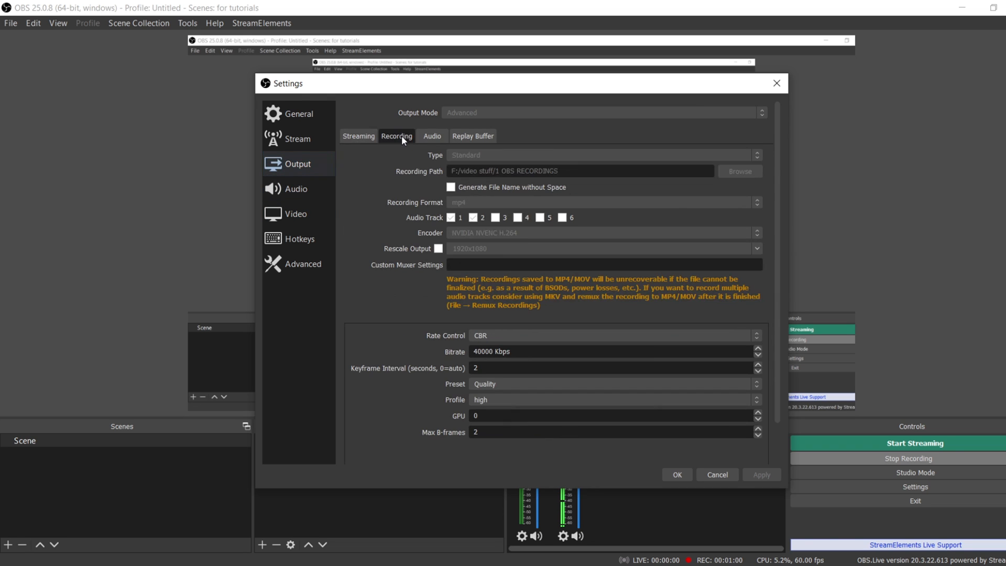
mouse_move(454, 232)
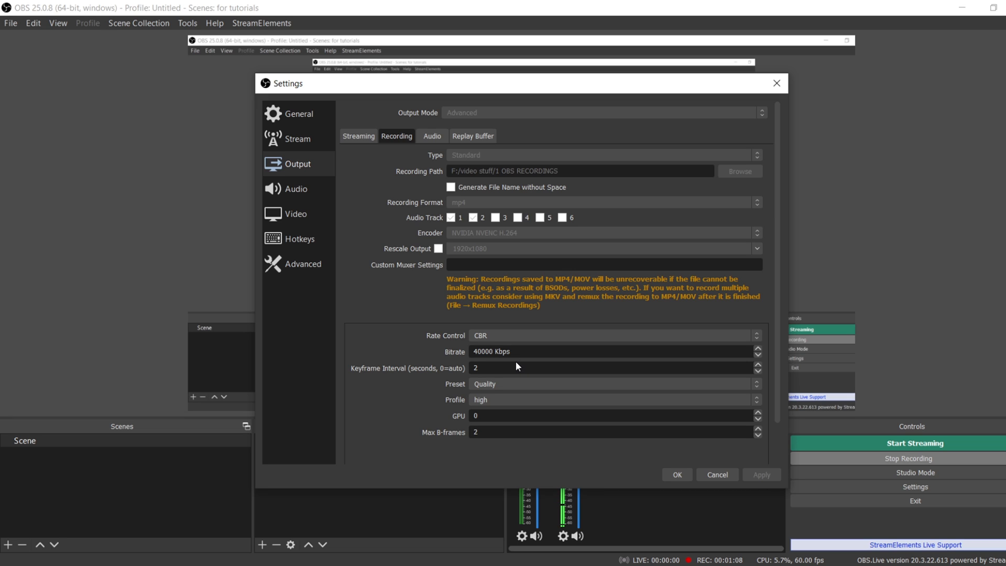
mouse_move(541, 400)
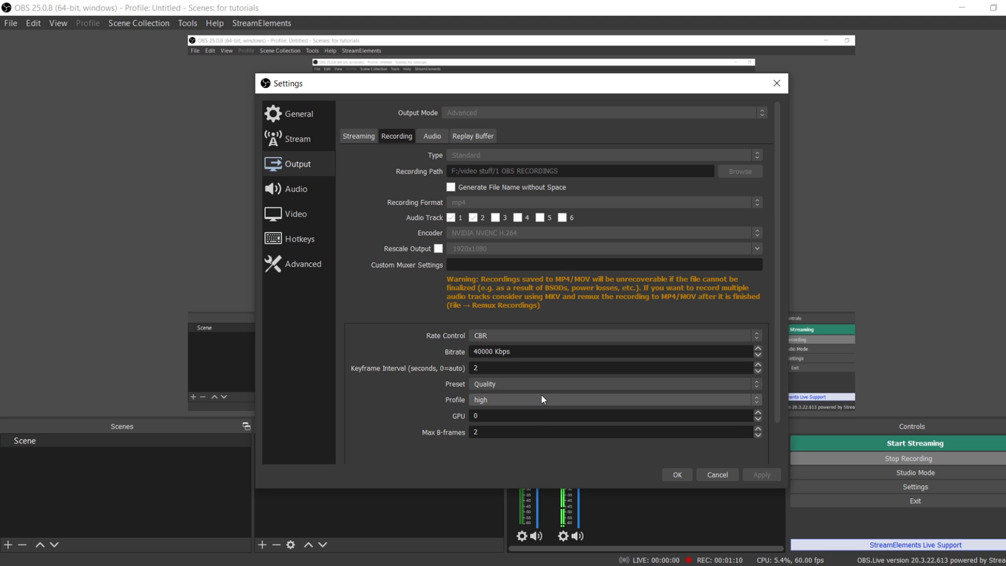
mouse_move(525, 409)
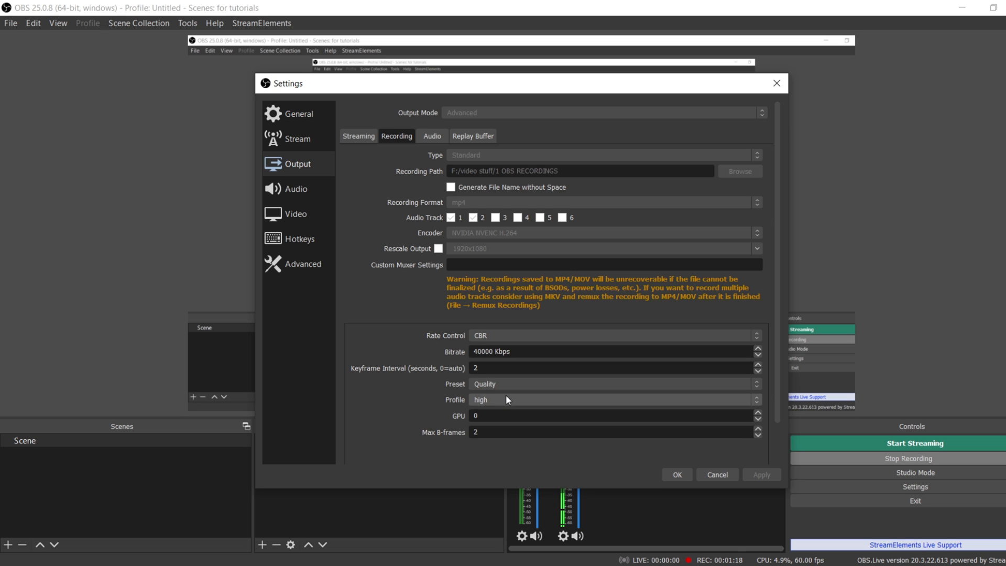
mouse_move(422, 368)
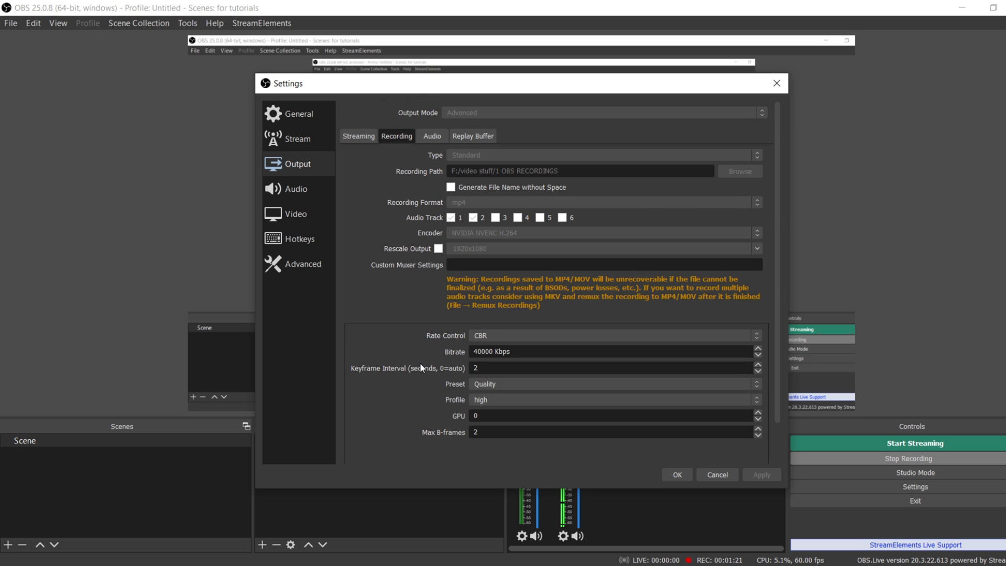
scroll("up", 3)
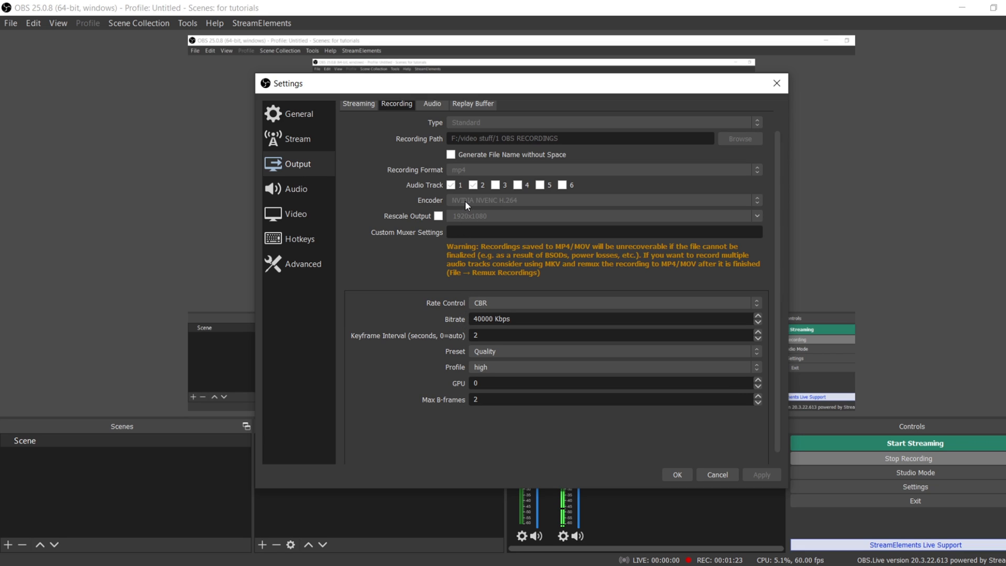
mouse_move(441, 204)
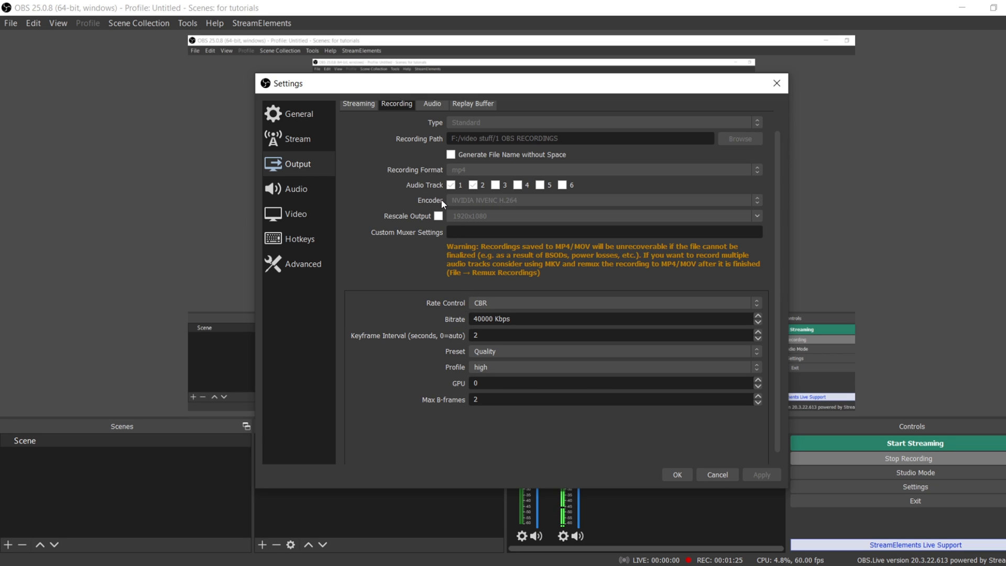
mouse_move(508, 208)
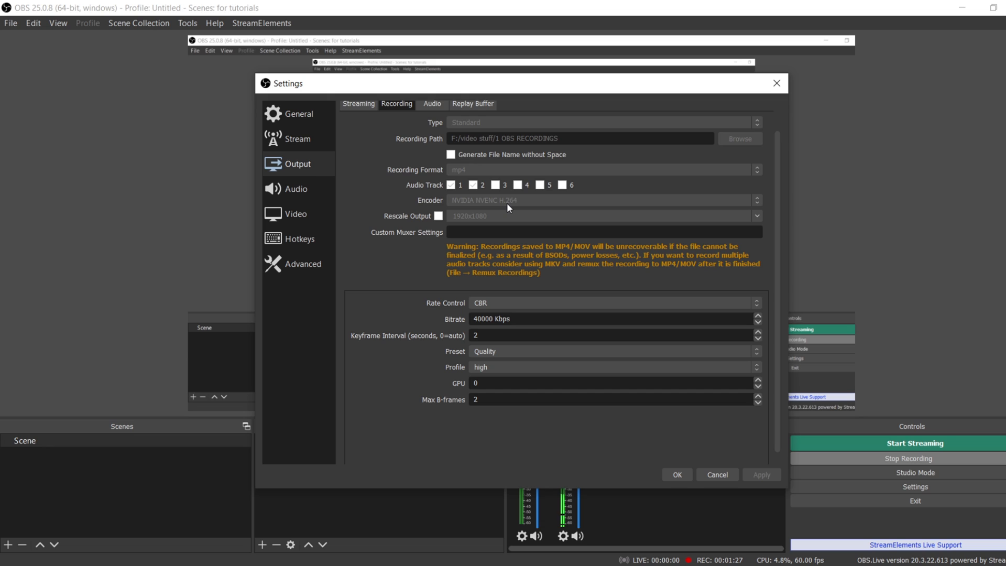
mouse_move(503, 204)
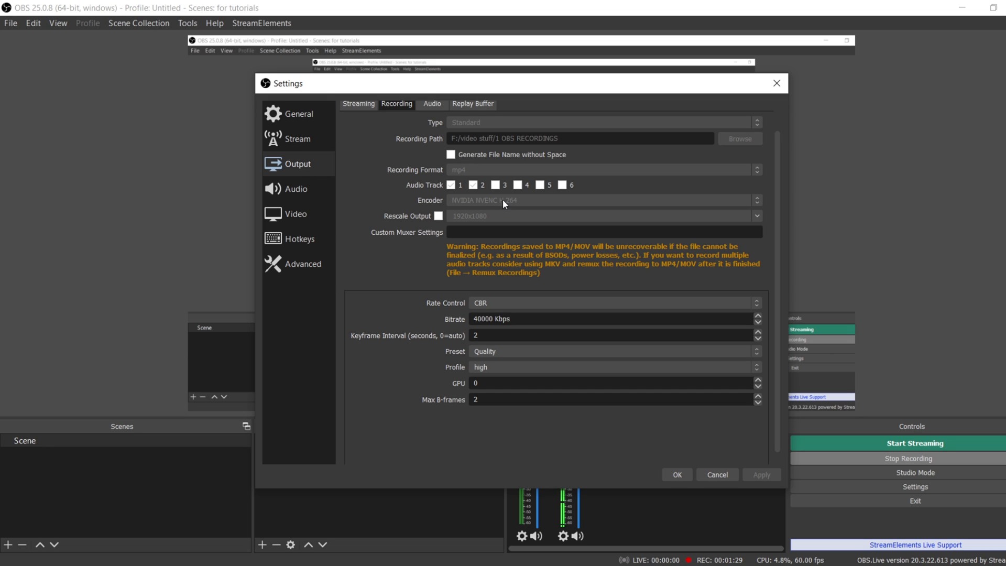
mouse_move(522, 318)
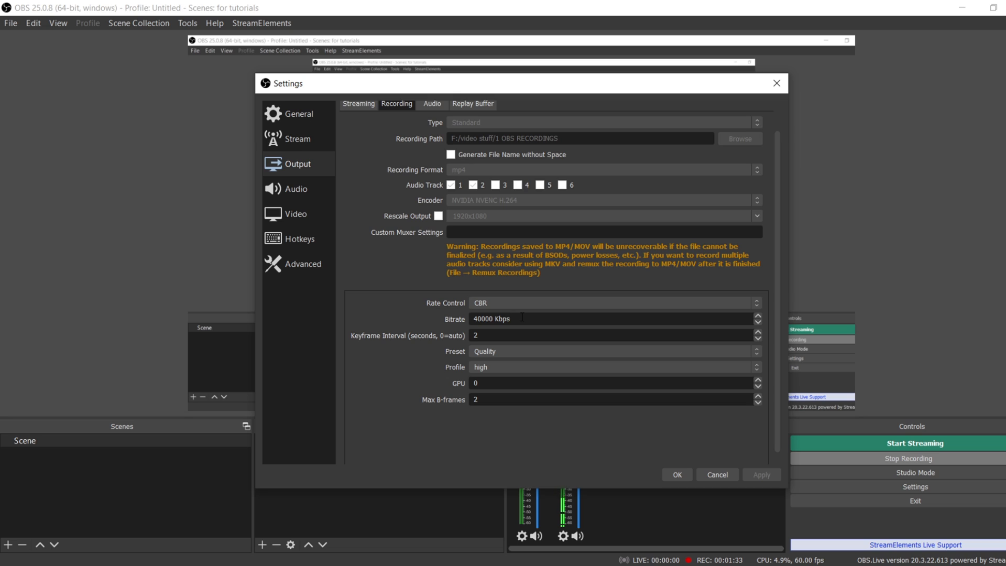
mouse_move(507, 203)
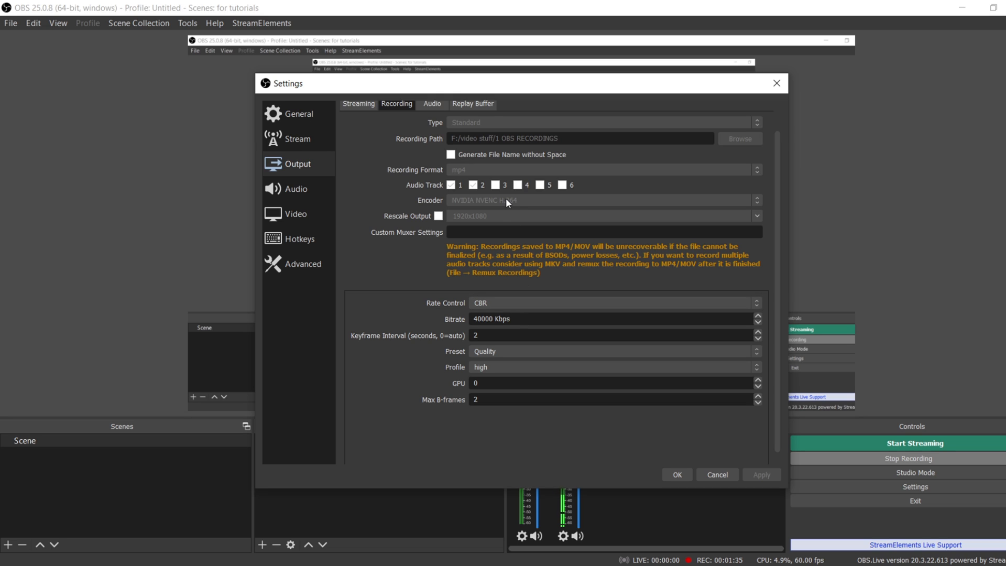
mouse_move(459, 203)
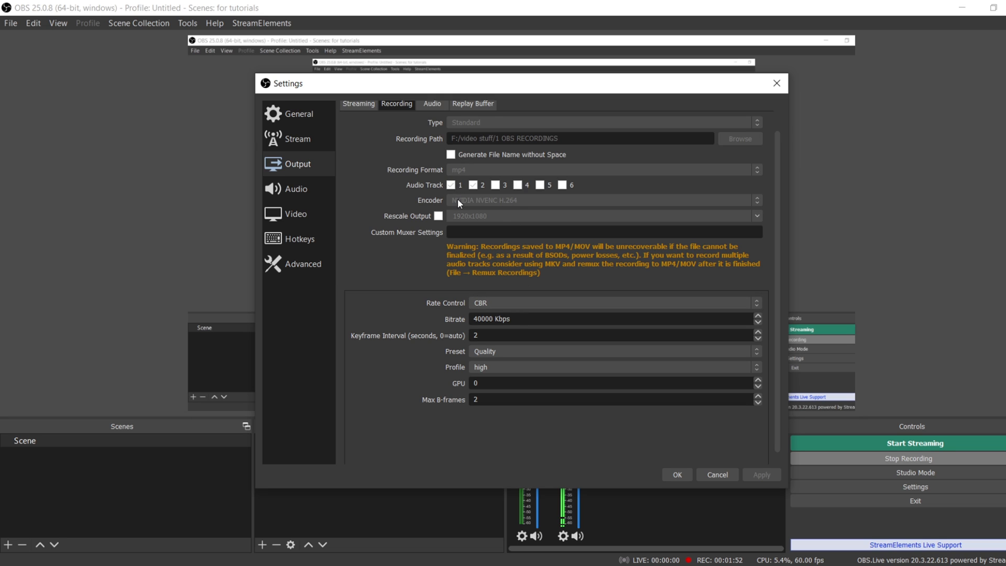
mouse_move(466, 205)
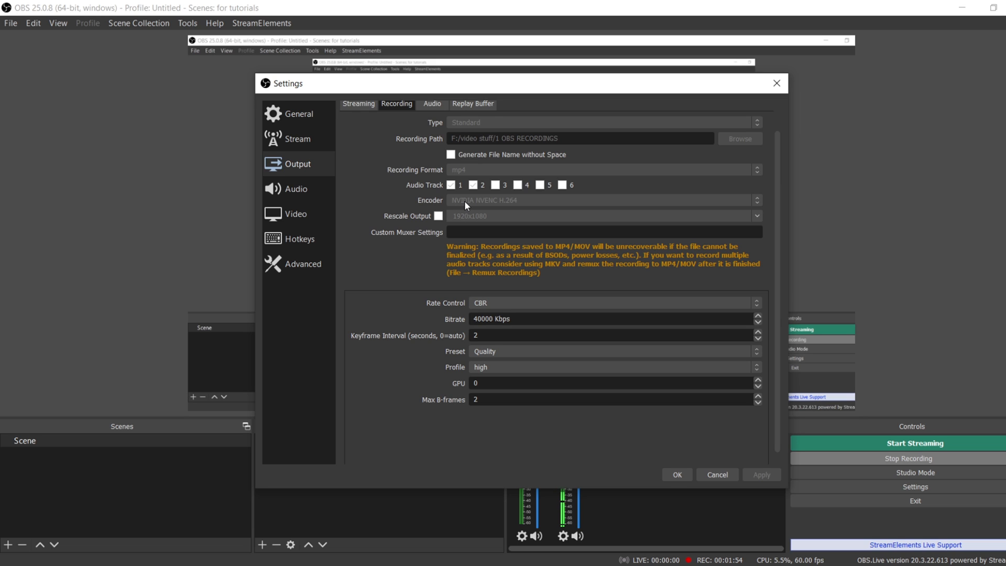
mouse_move(358, 120)
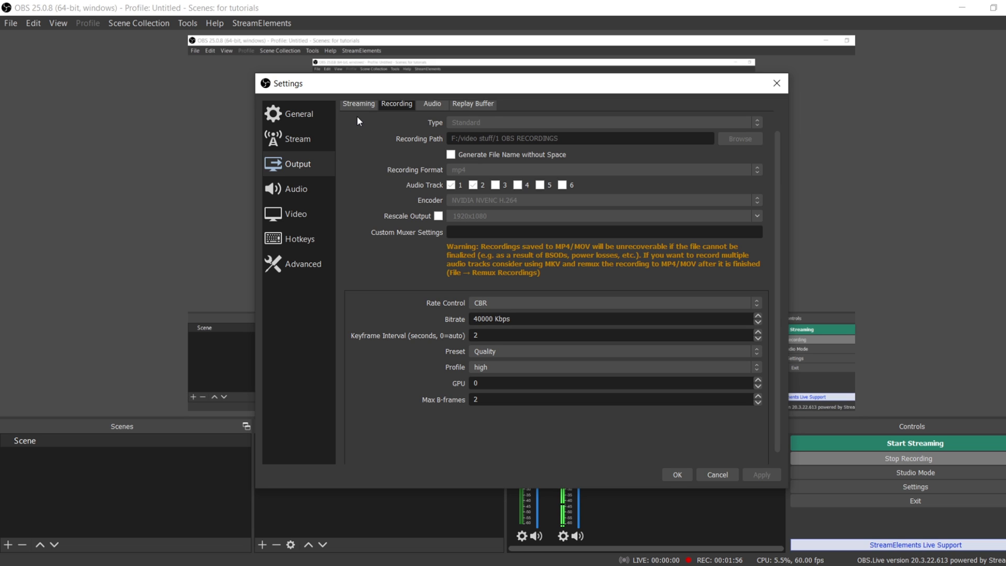
Show the x264 streaming output at 3500 Kbps CBR and list its CPU usage presets
left_click(358, 103)
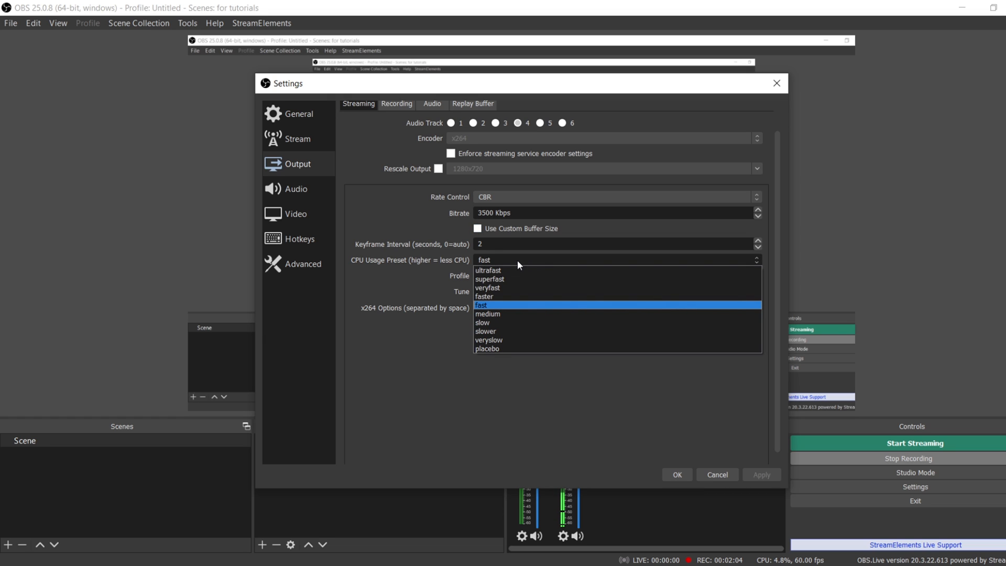
mouse_move(523, 311)
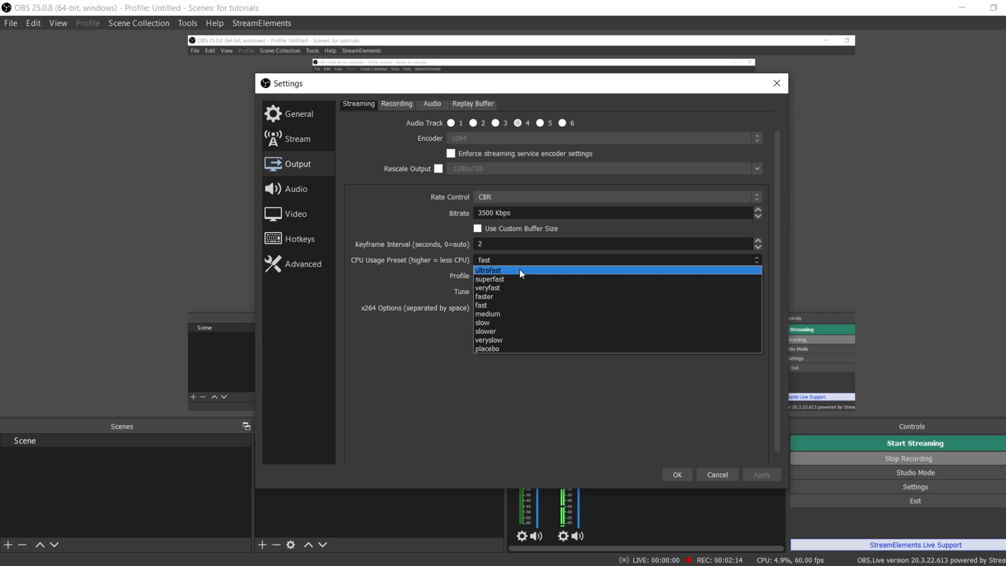
mouse_move(520, 280)
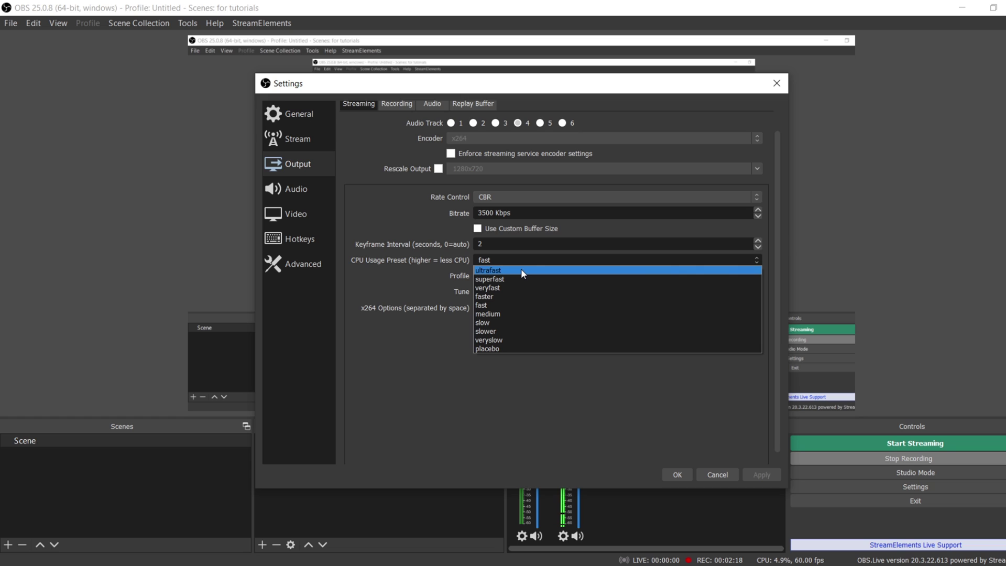
mouse_move(521, 280)
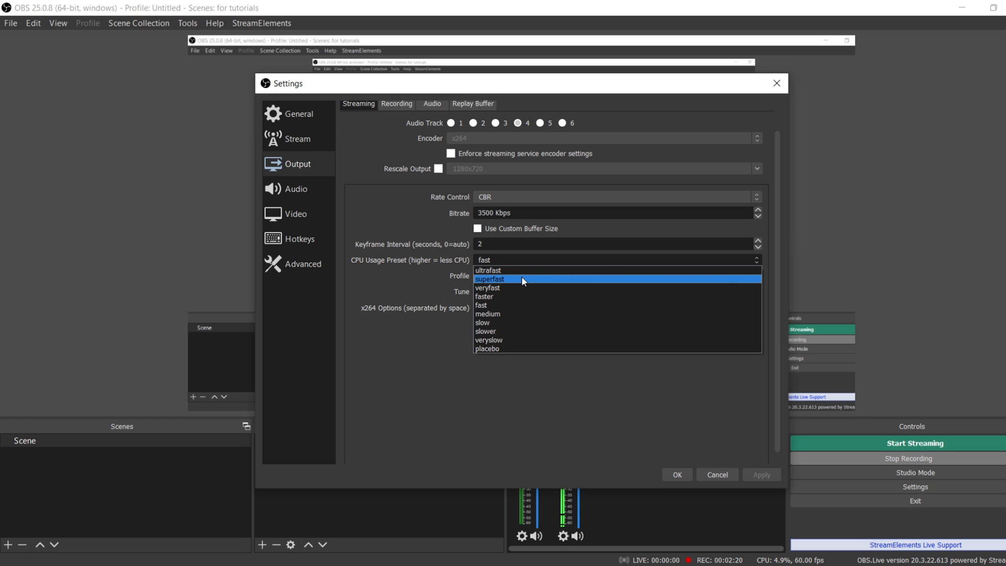
mouse_move(528, 305)
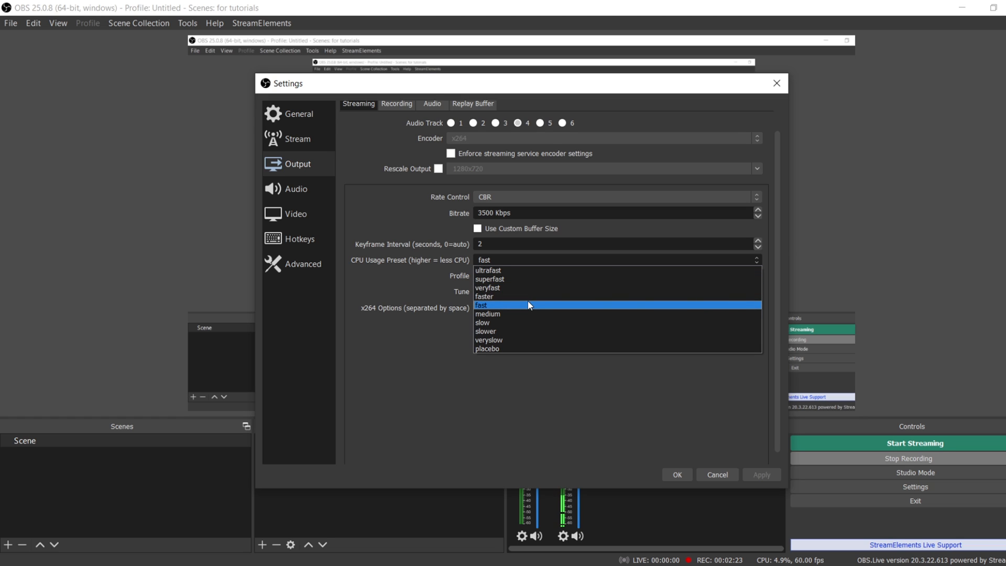
mouse_move(526, 313)
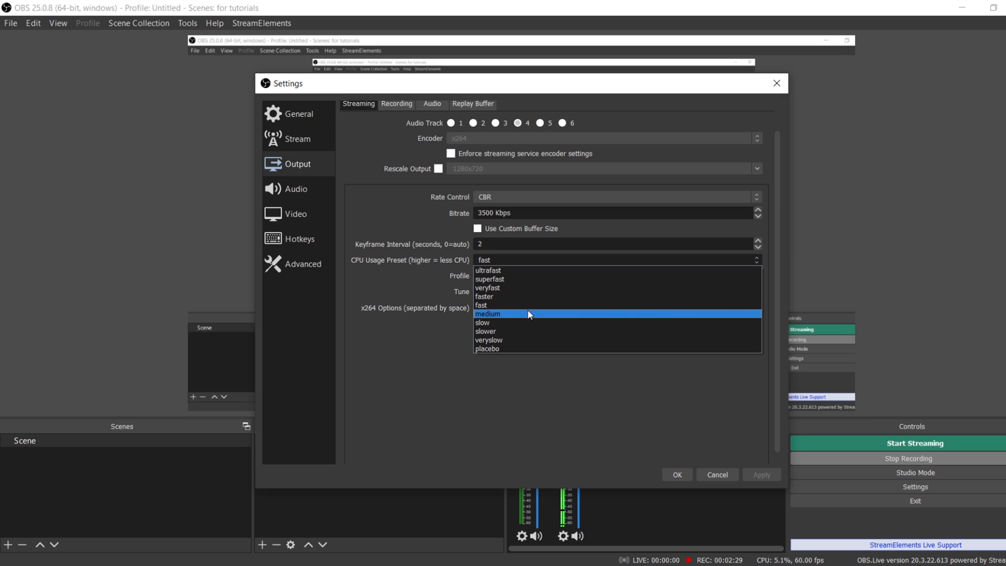
mouse_move(519, 279)
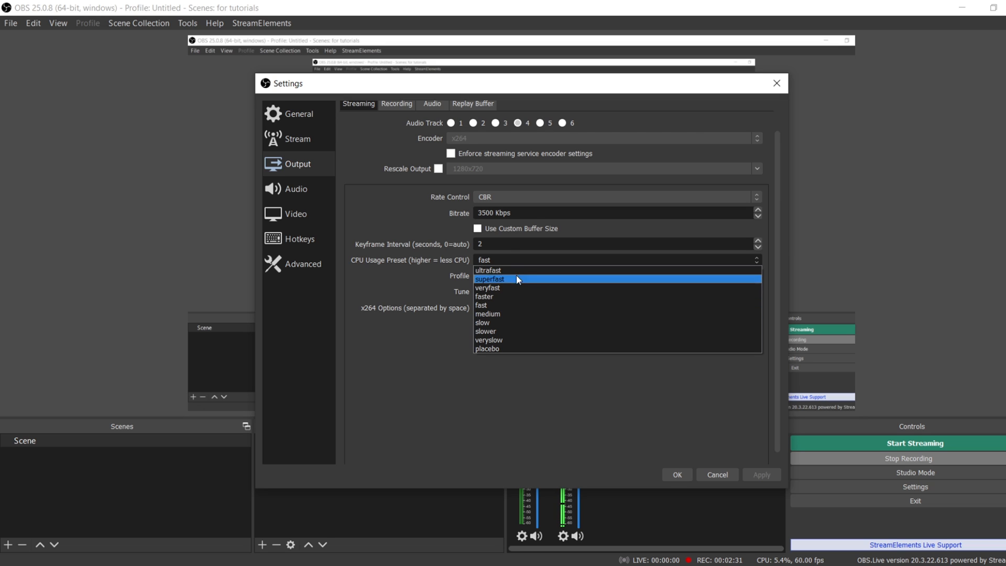
mouse_move(488, 269)
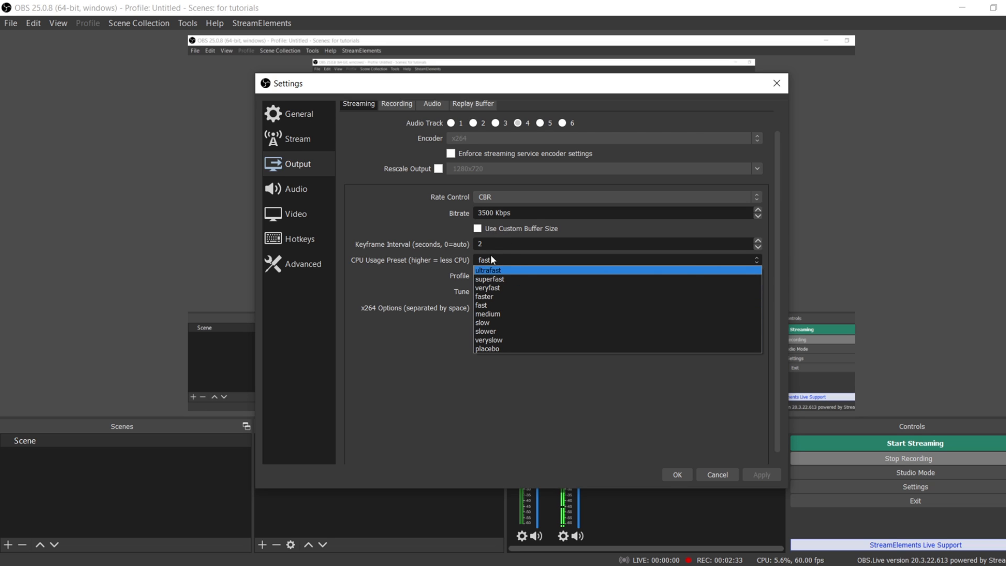
mouse_move(500, 305)
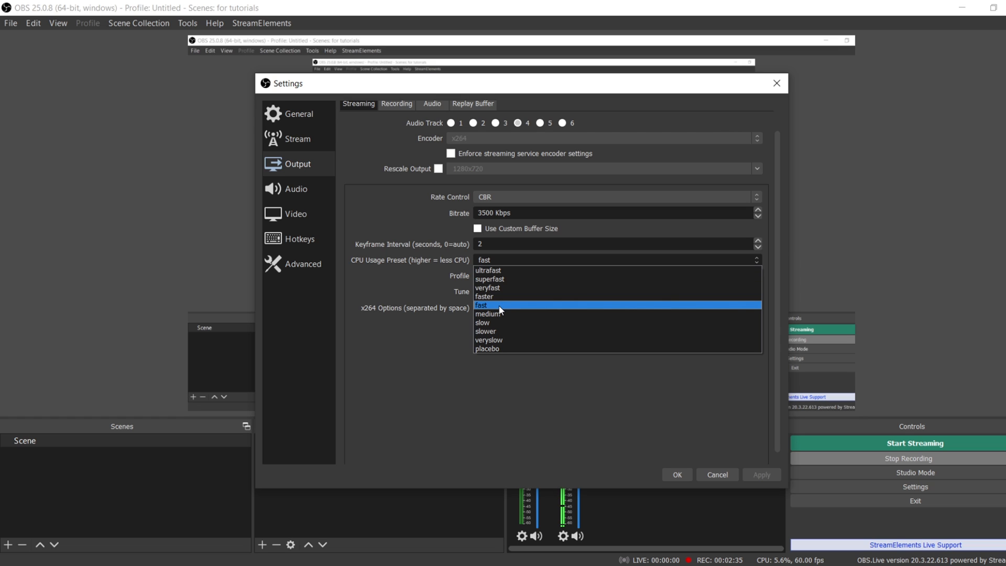
mouse_move(503, 311)
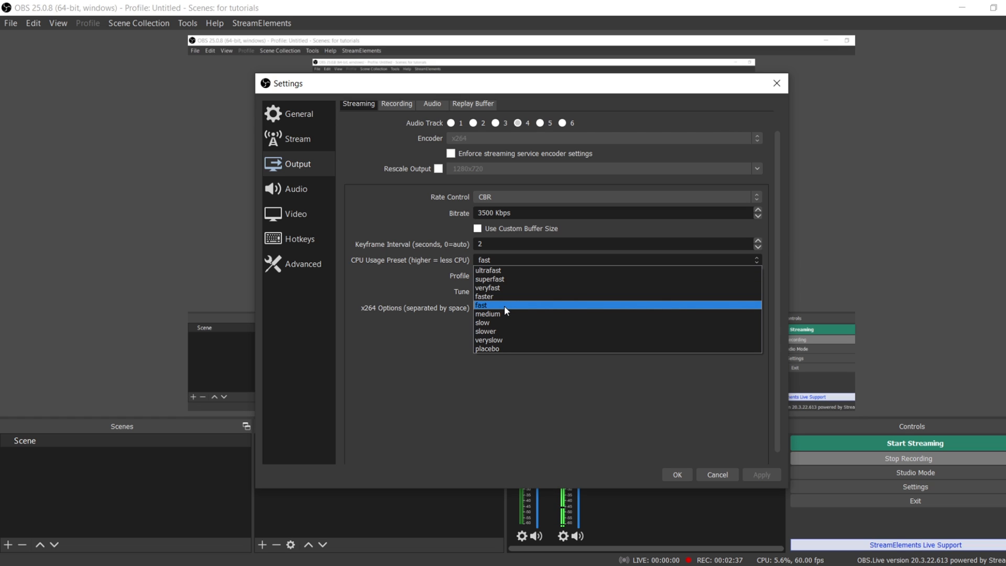
mouse_move(507, 312)
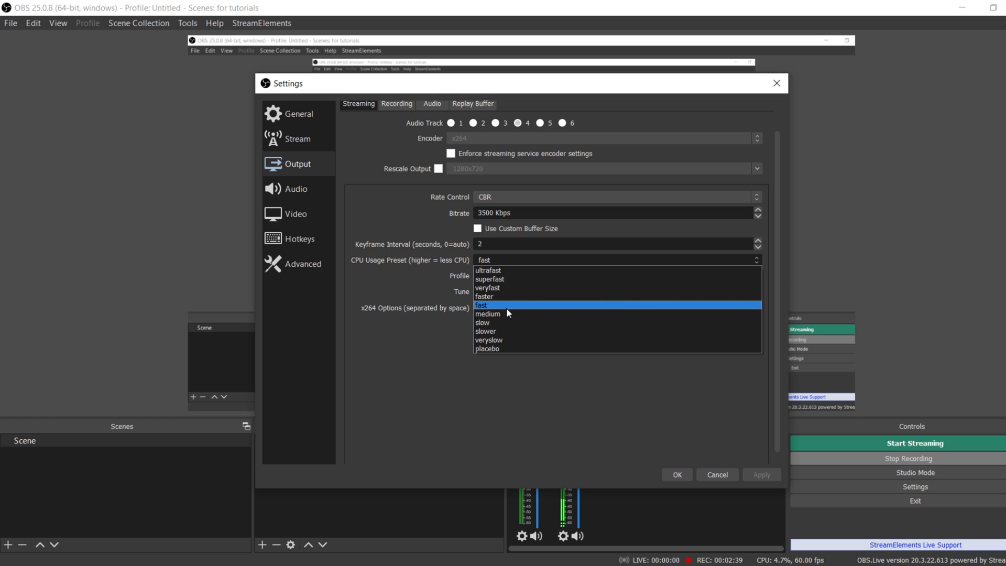
mouse_move(506, 314)
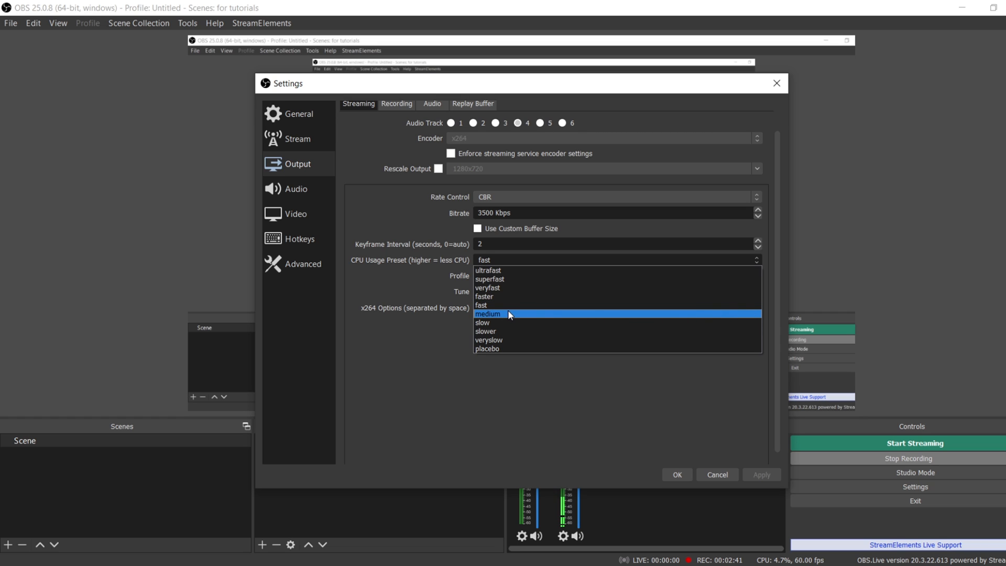
mouse_move(489, 278)
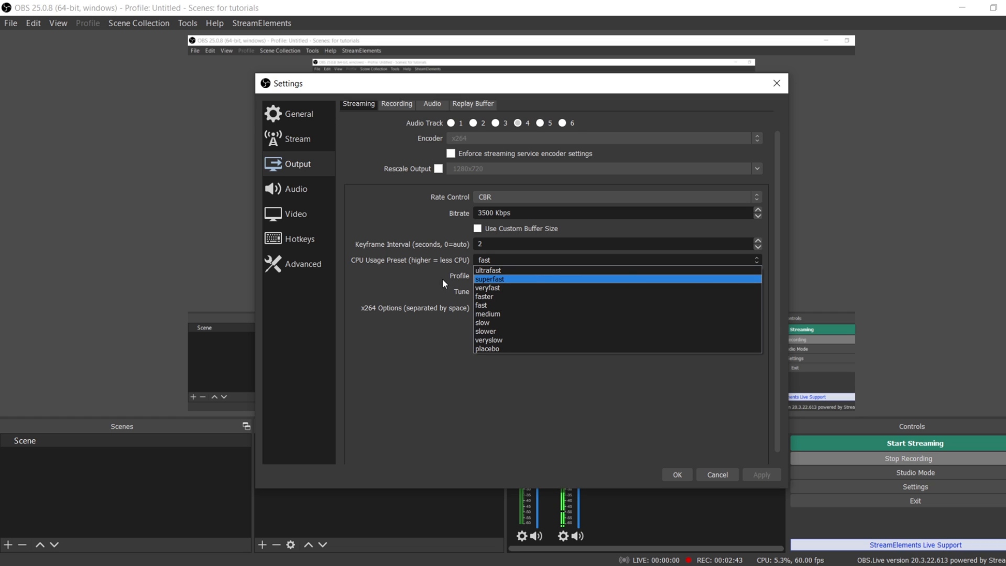
mouse_move(431, 284)
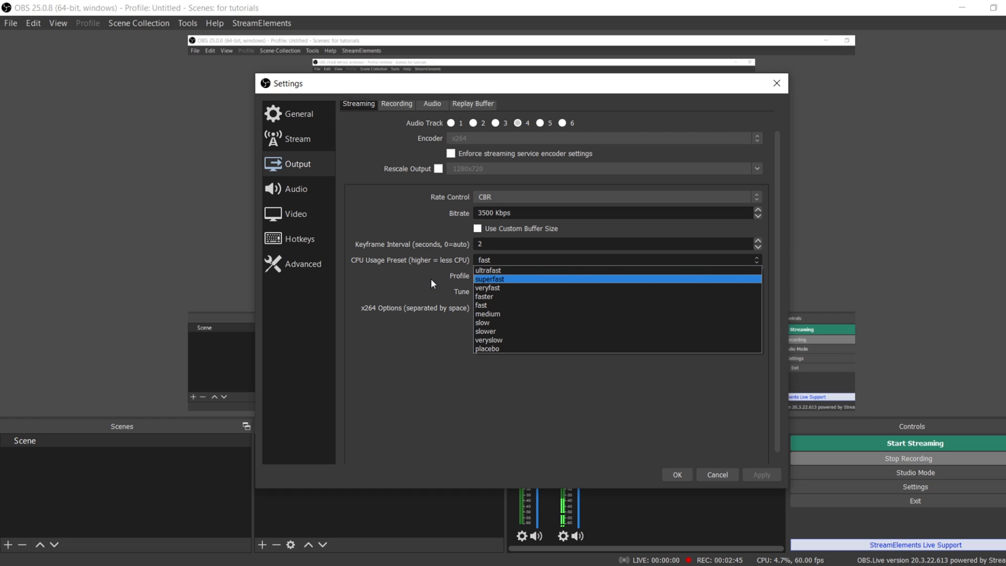
Leave the CPU usage preset at fast and go to the Audio settings
left_click(480, 305)
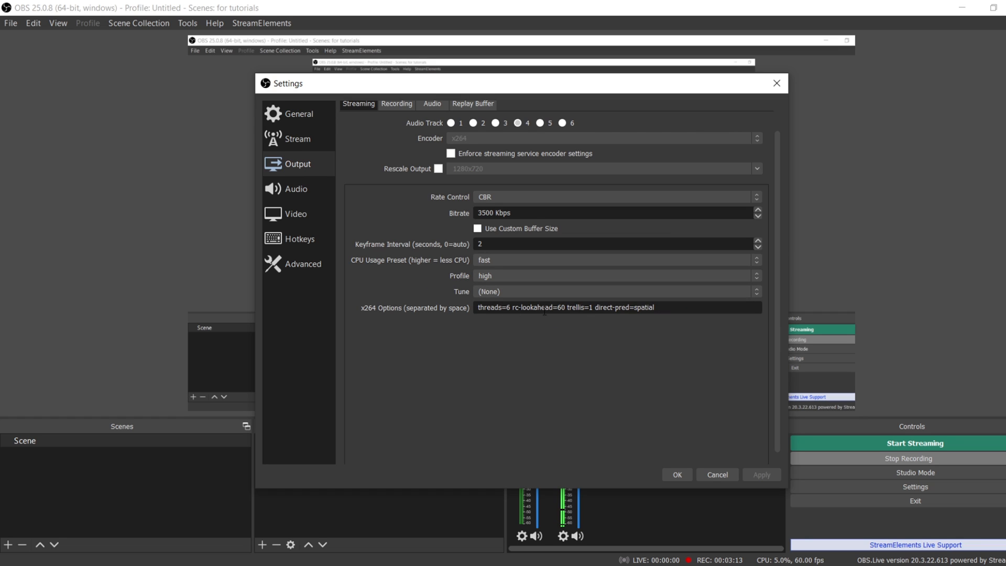
mouse_move(406, 332)
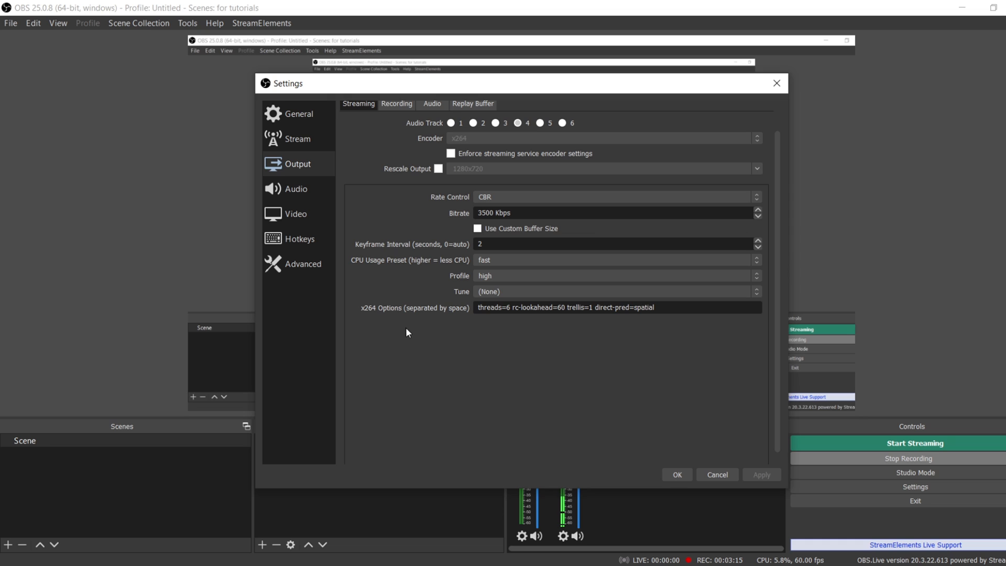
mouse_move(394, 329)
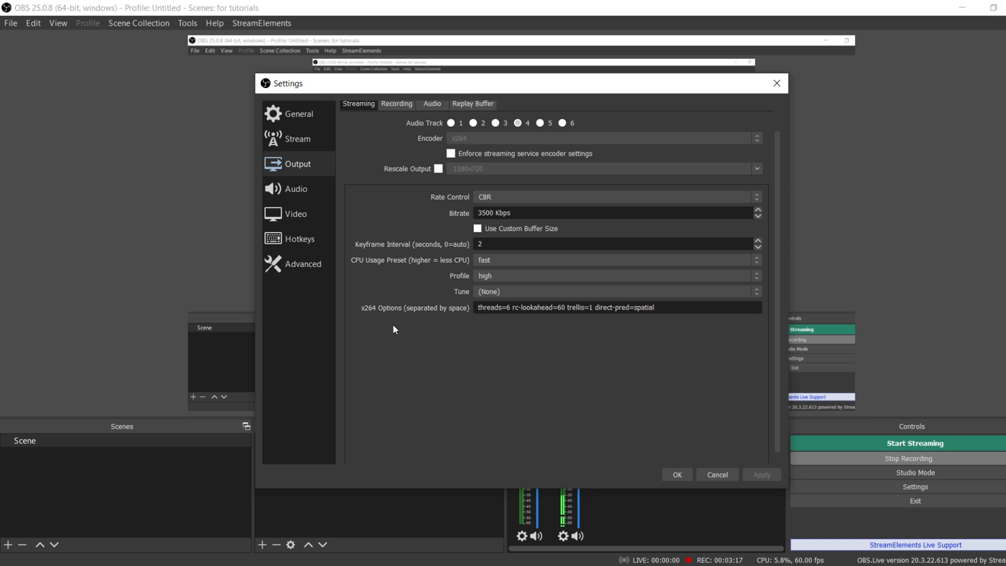
left_click(295, 188)
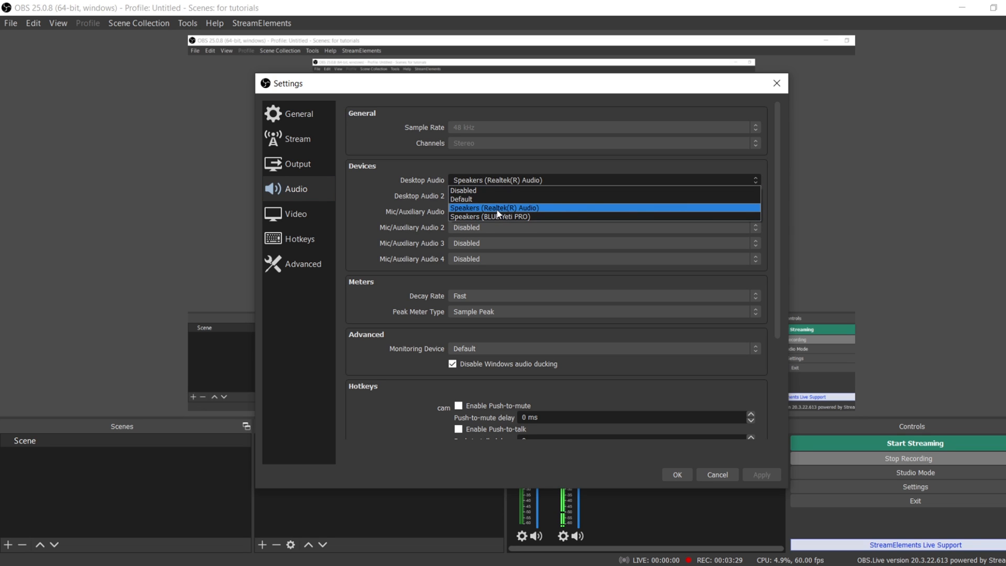
mouse_move(474, 209)
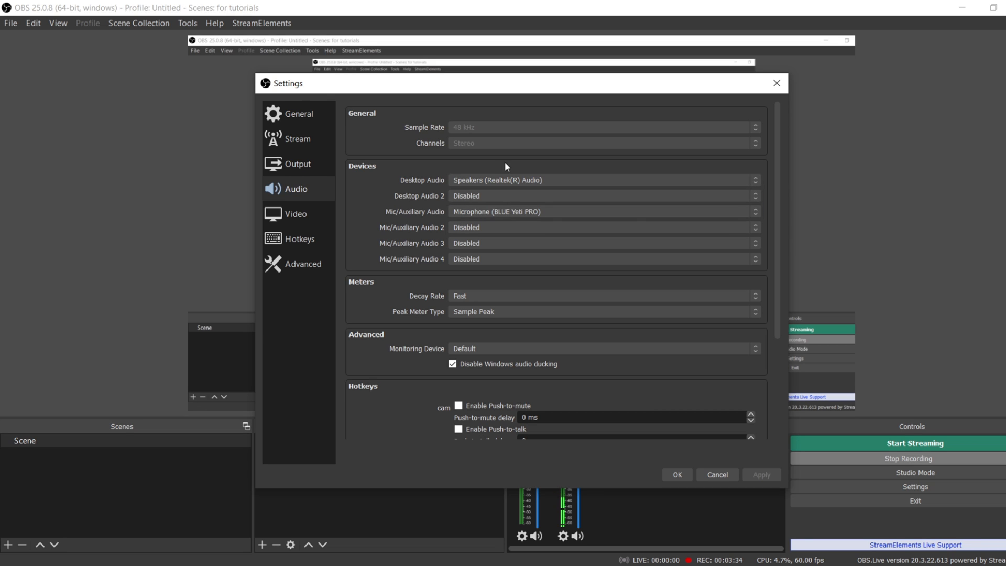
mouse_move(509, 225)
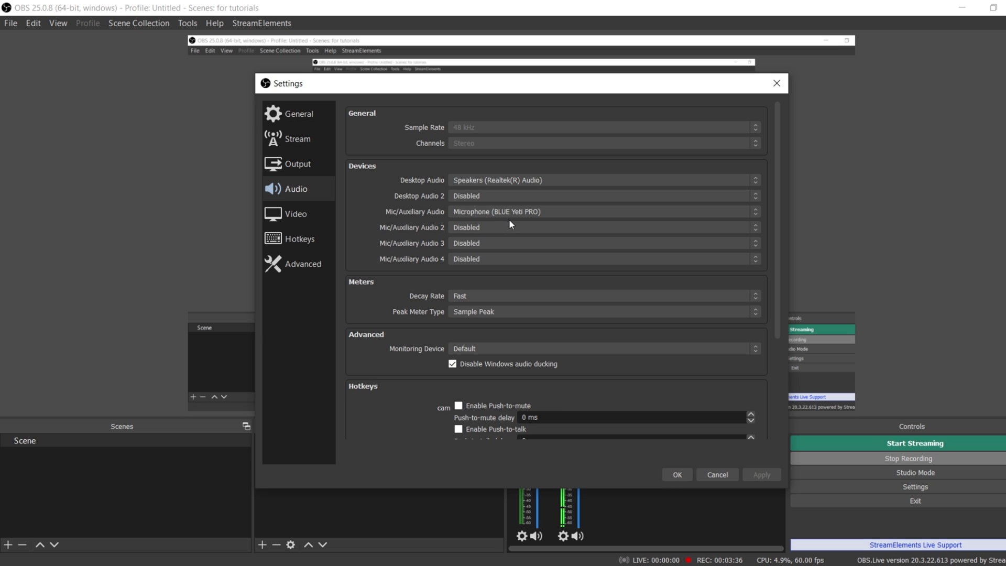
mouse_move(469, 216)
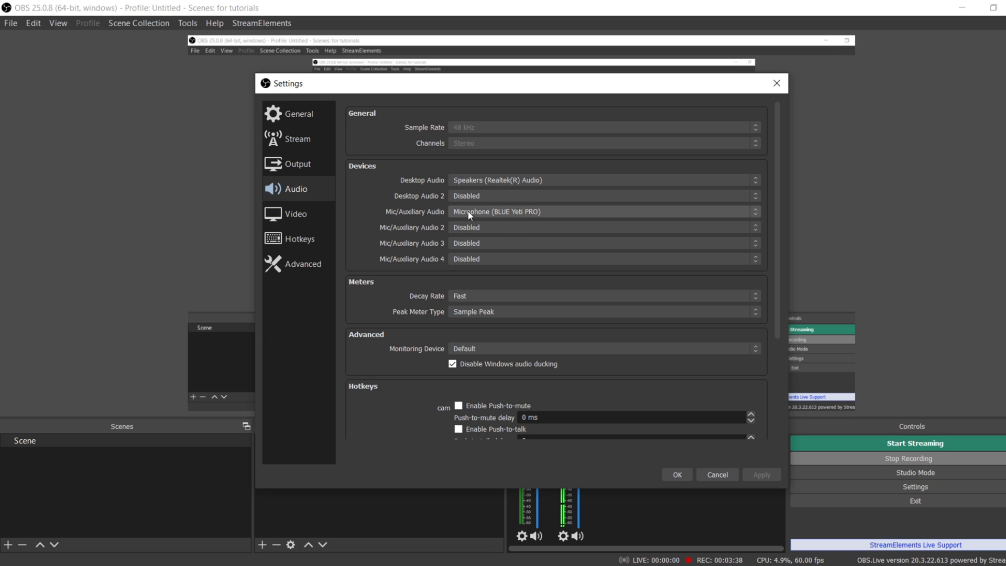
Keep desktop audio on Realtek speakers and list microphone devices for Mic/Auxiliary Audio
left_click(600, 211)
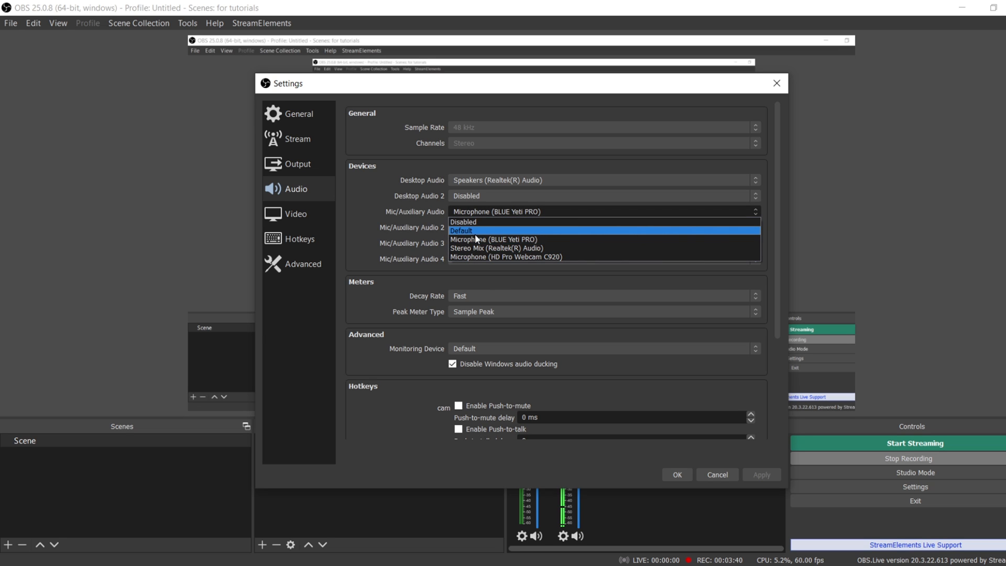
mouse_move(492, 239)
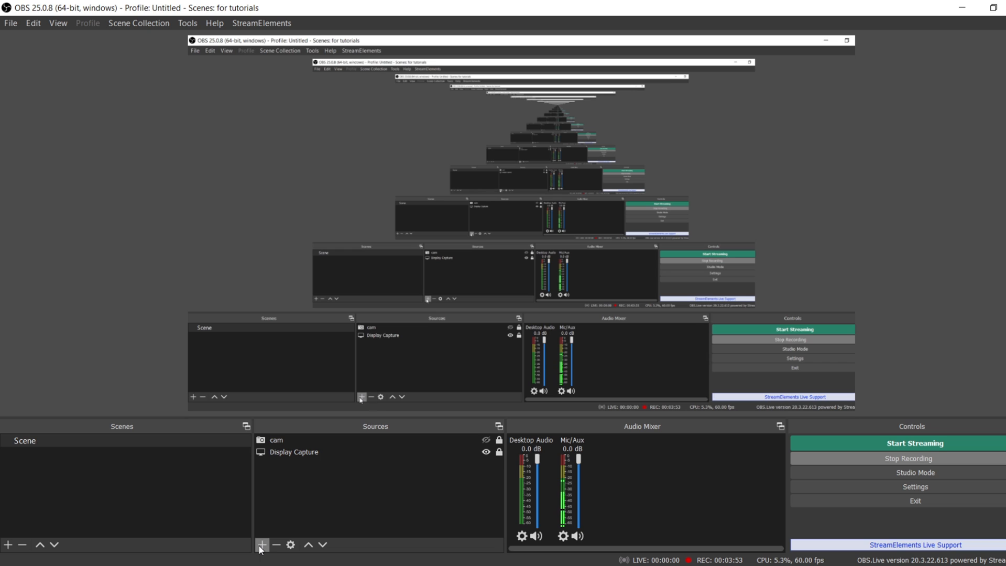
Glance at the source types list, then open the cam source's properties
left_click(260, 545)
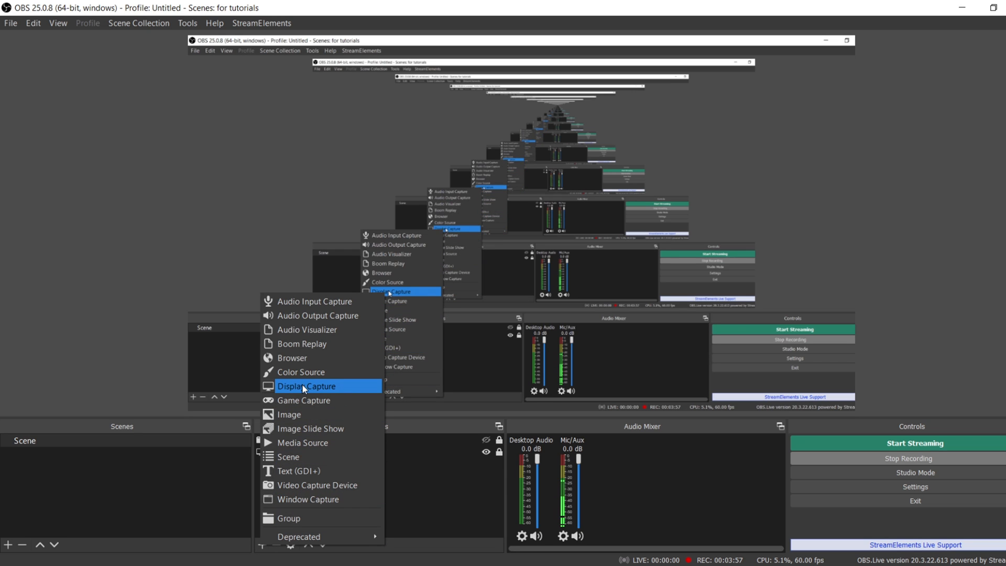
left_click(306, 386)
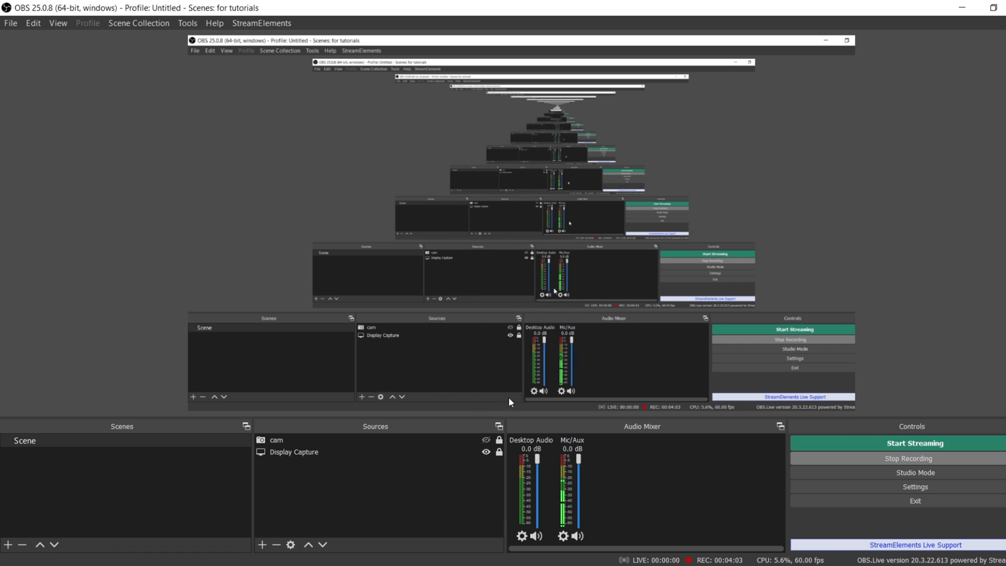
double_click(276, 440)
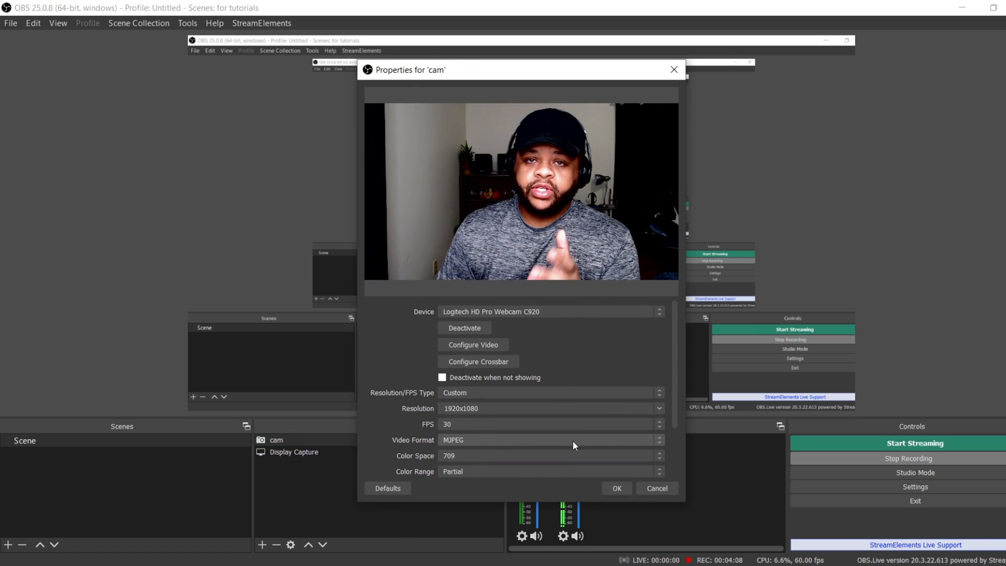
mouse_move(570, 479)
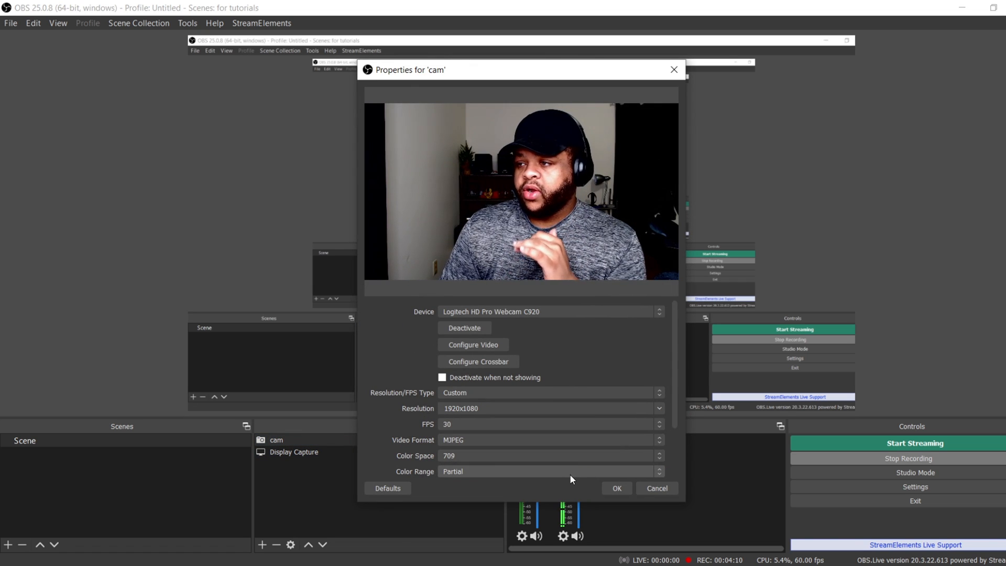
Set the cam source video format to MJPEG at 1920x1080, 30 FPS
scroll("down", 3)
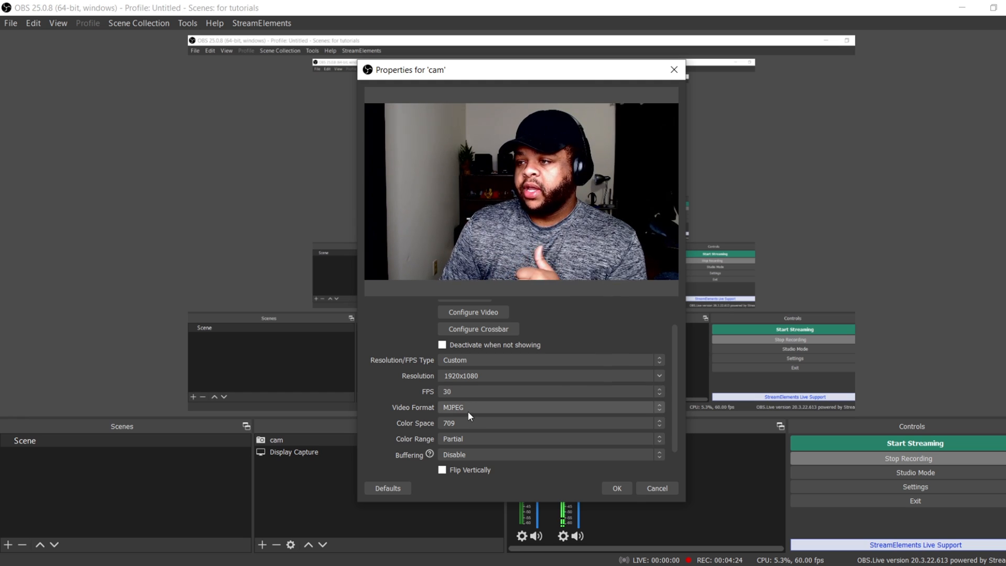
mouse_move(462, 338)
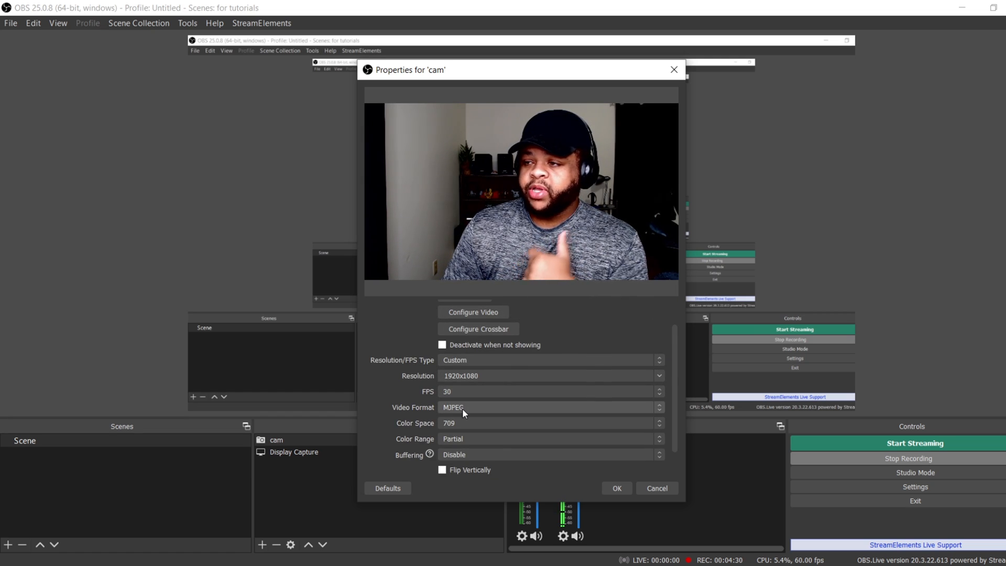
left_click(549, 407)
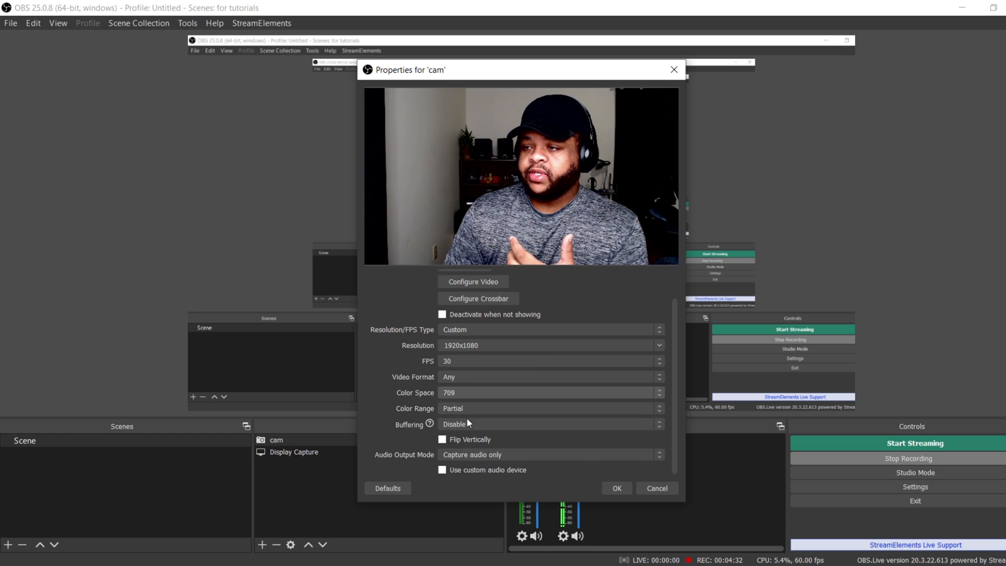
left_click(549, 377)
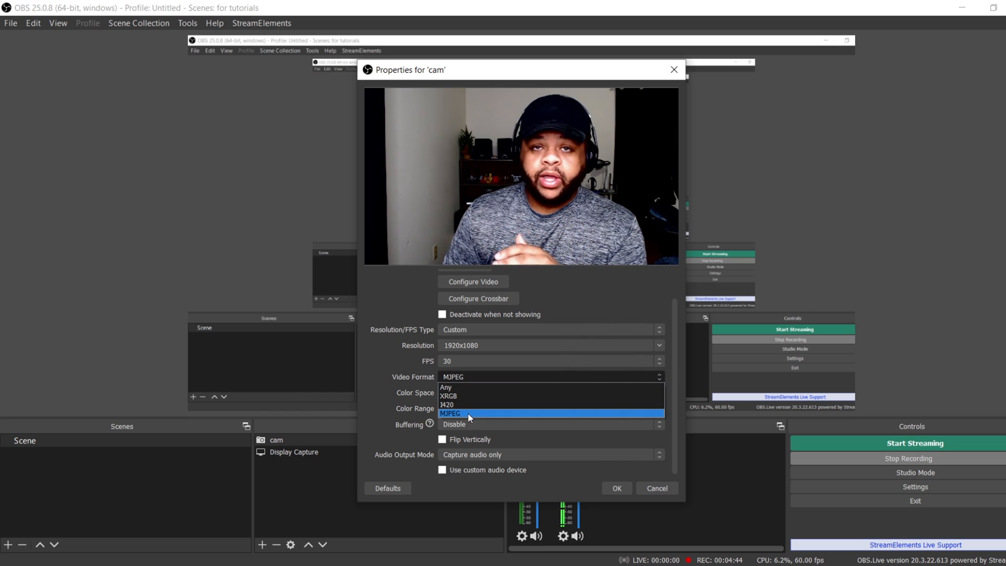
left_click(451, 413)
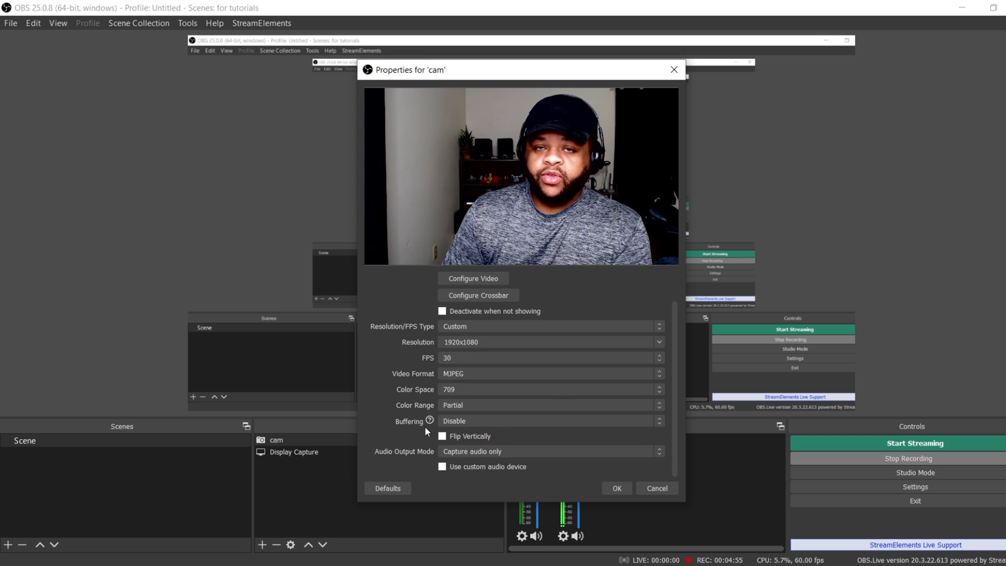
mouse_move(429, 421)
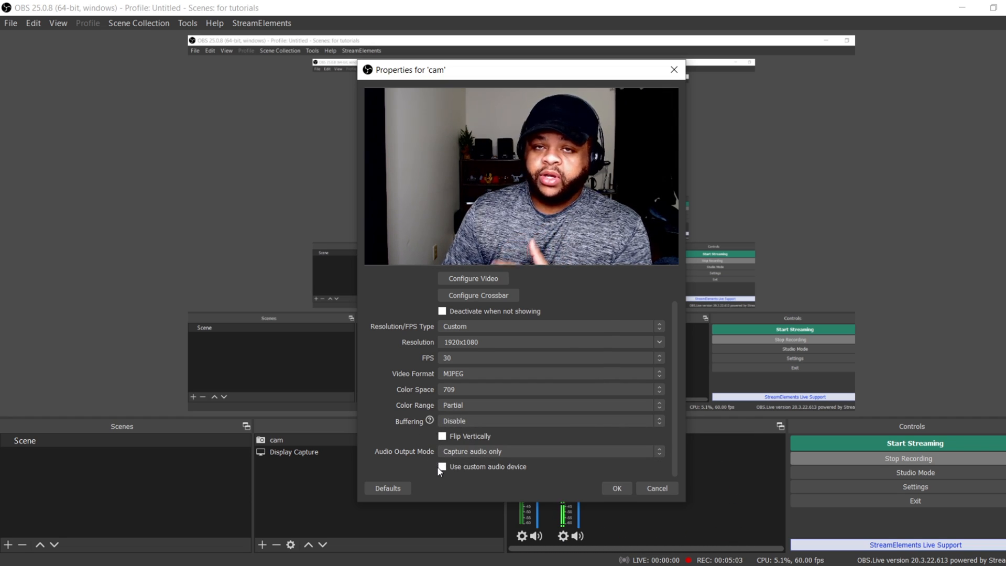
Enable a custom audio device for cam and choose Microphone (BLUE Yeti PRO)
left_click(442, 466)
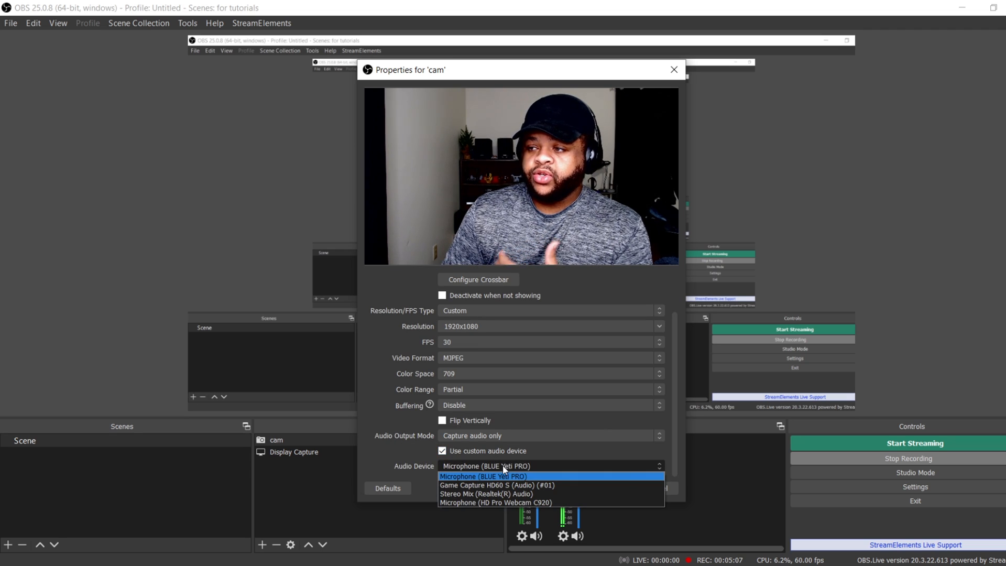
mouse_move(517, 485)
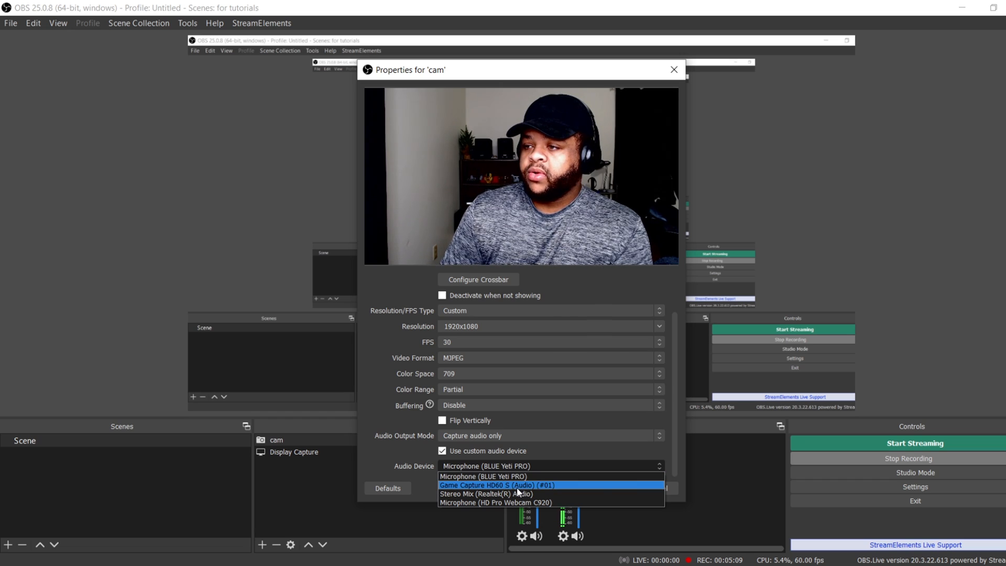
mouse_move(483, 476)
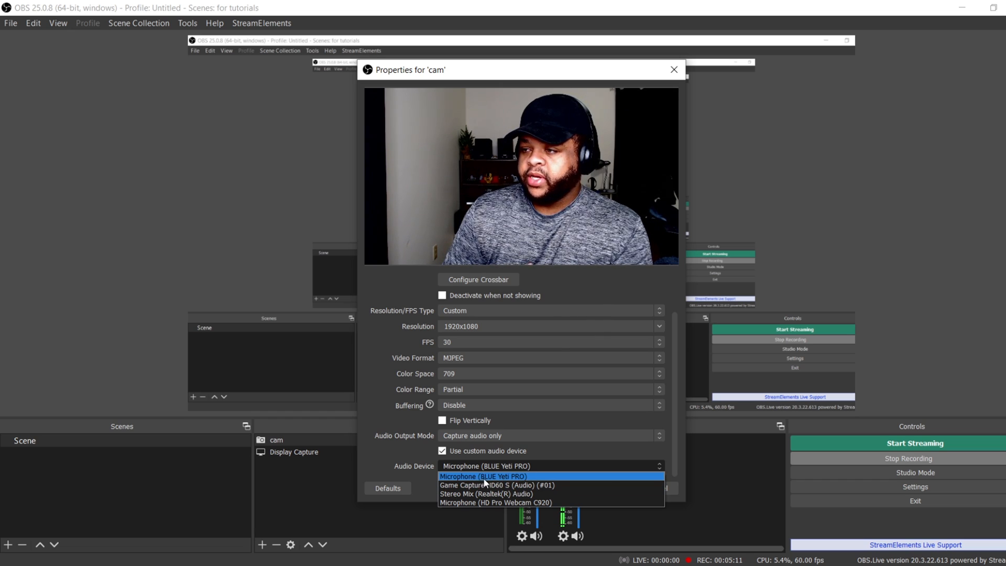
mouse_move(539, 502)
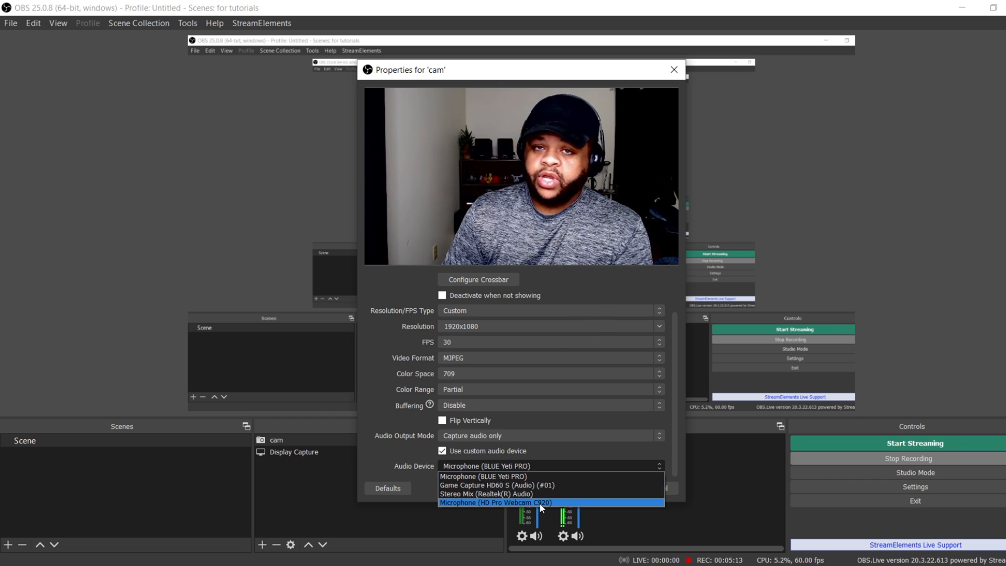
left_click(482, 476)
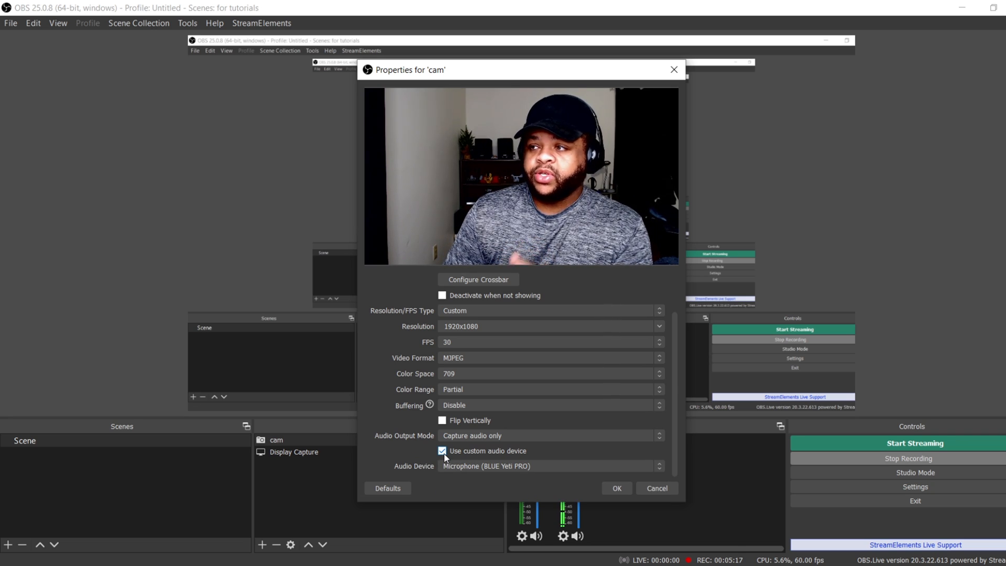
Confirm the cam properties with OK, returning to the main window with cam and Display Capture
left_click(615, 488)
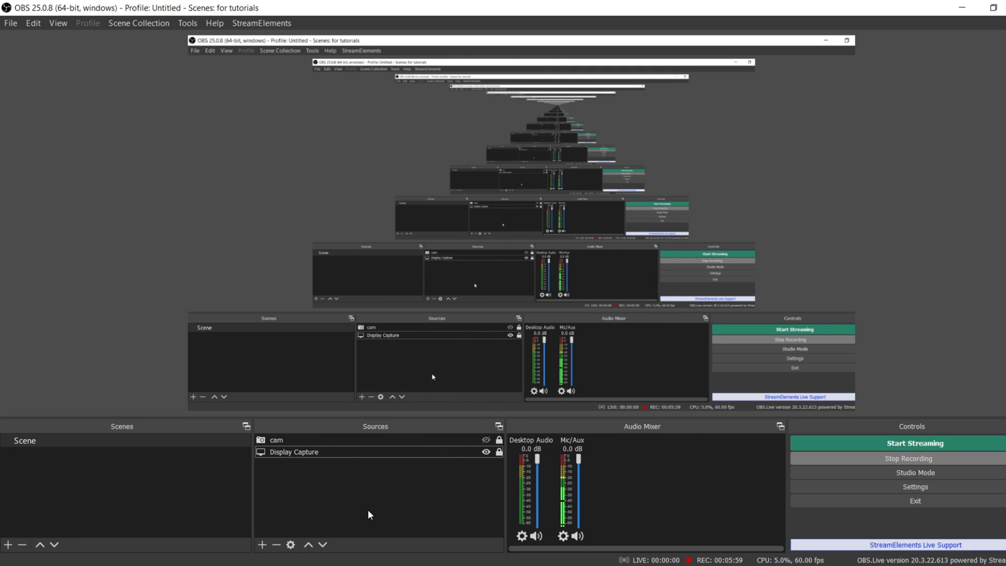
mouse_move(360, 523)
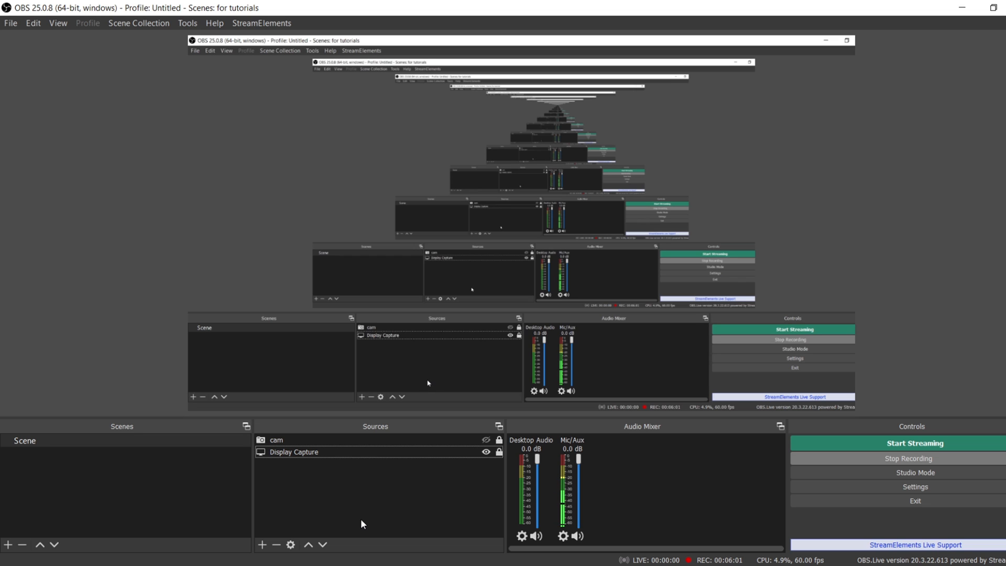
mouse_move(357, 529)
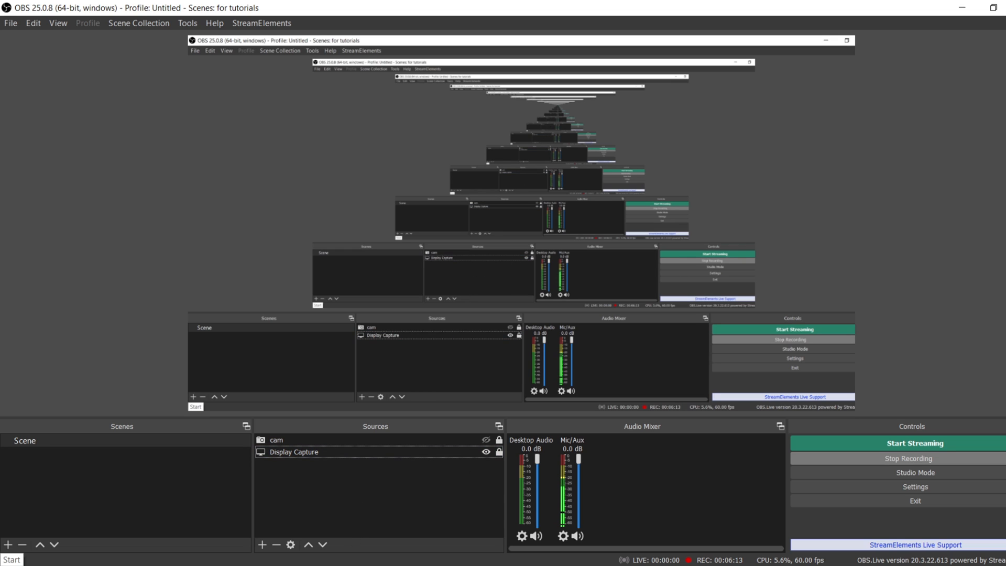
Search 'gra' to reach Graphics settings and expand the OBS Studio (obs64.exe) entry
type("gra")
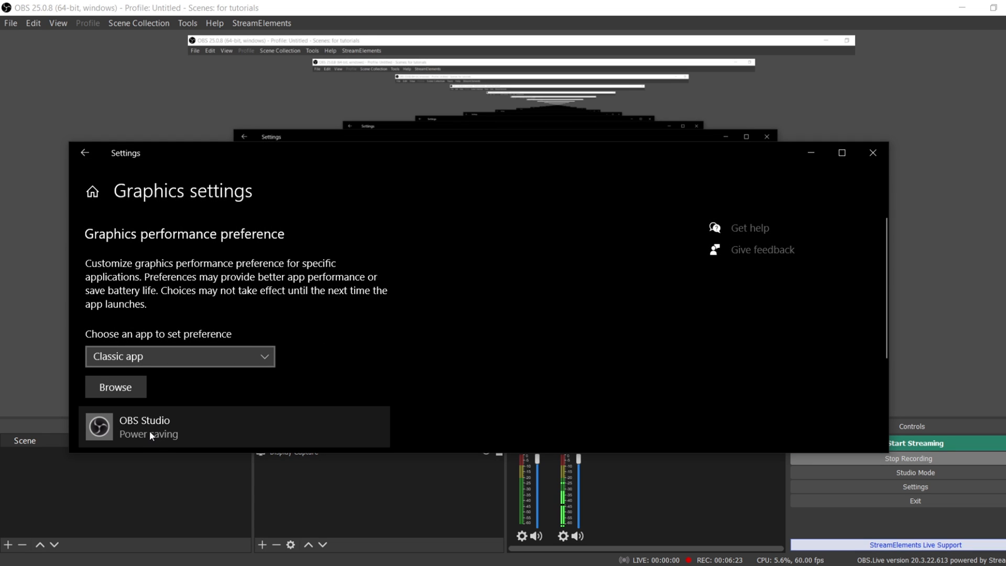
mouse_move(116, 387)
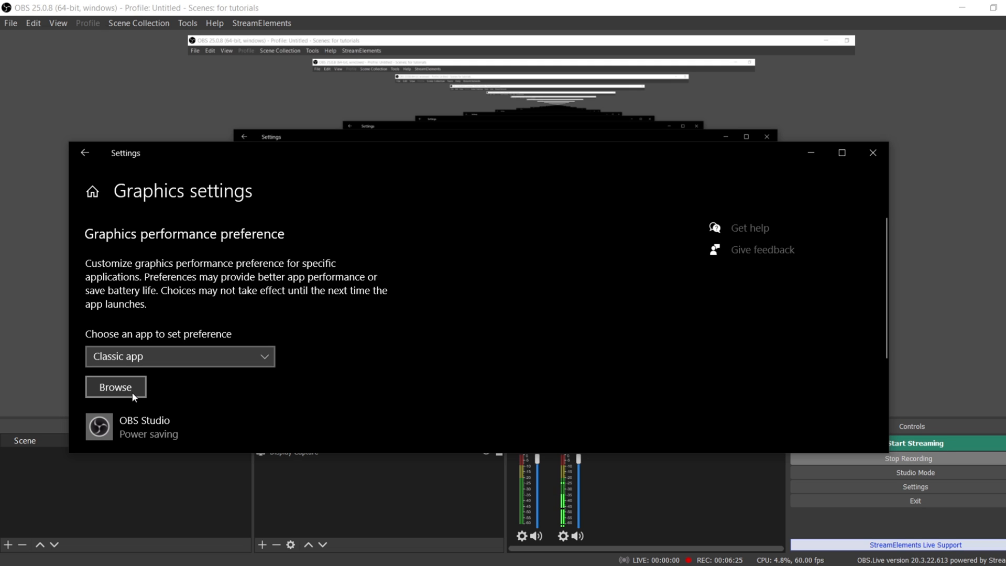
mouse_move(136, 409)
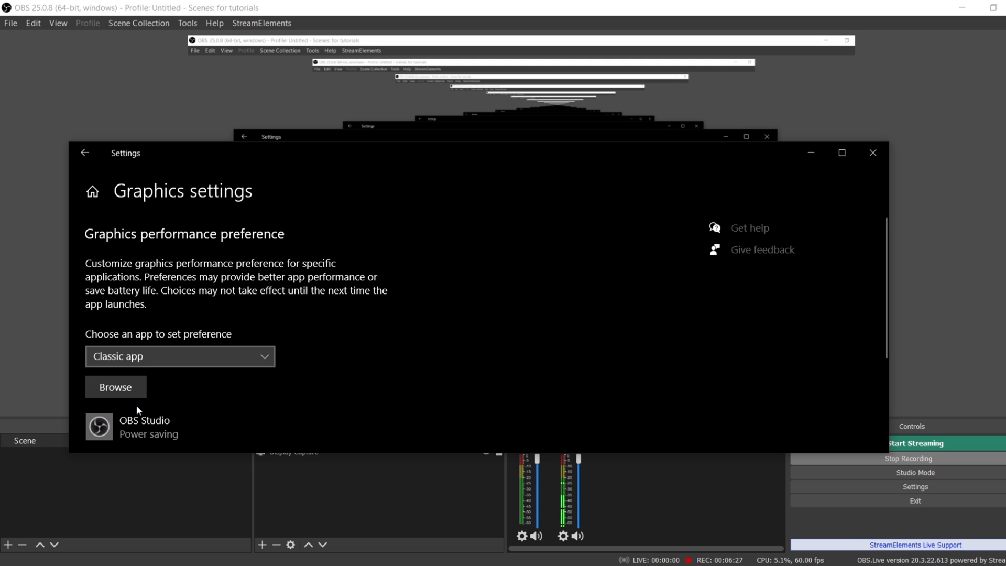
left_click(160, 426)
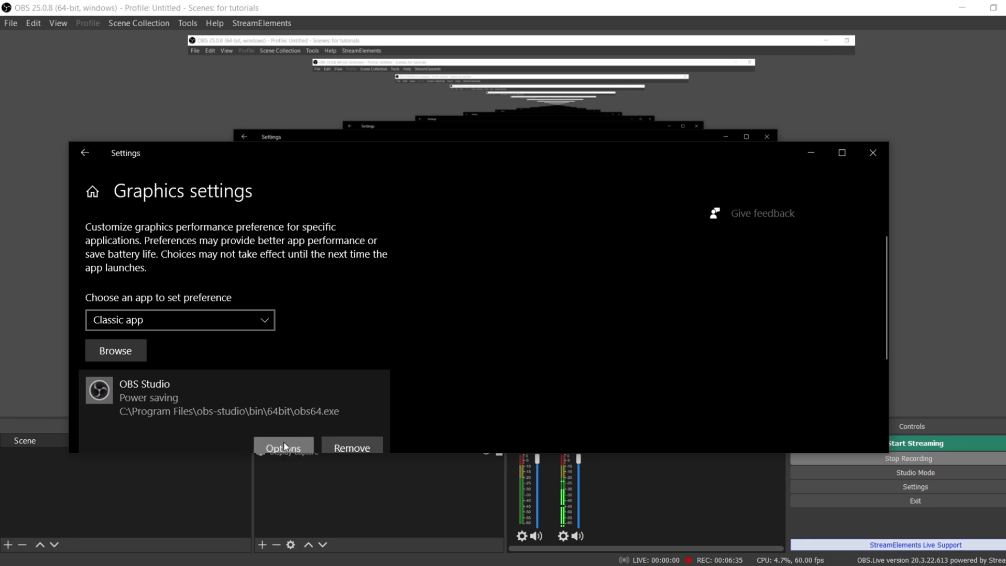
Show OBS Studio's graphics preference options with Power saving selected
left_click(283, 447)
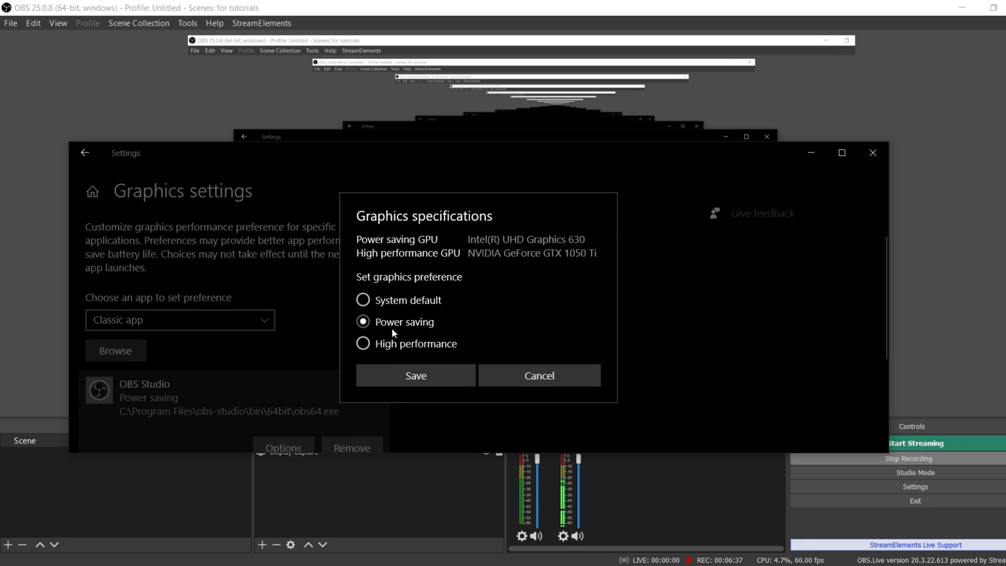
mouse_move(388, 336)
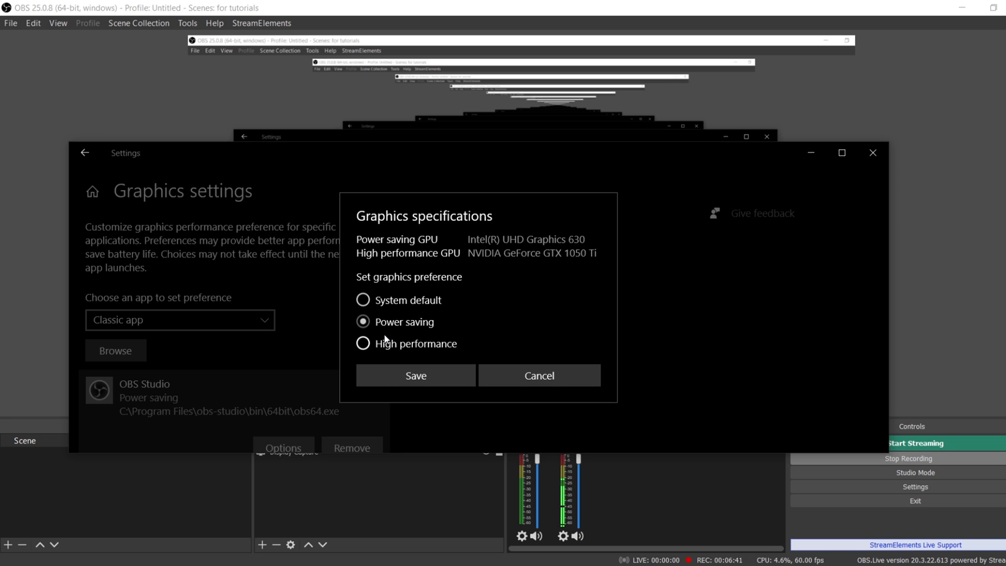
mouse_move(494, 265)
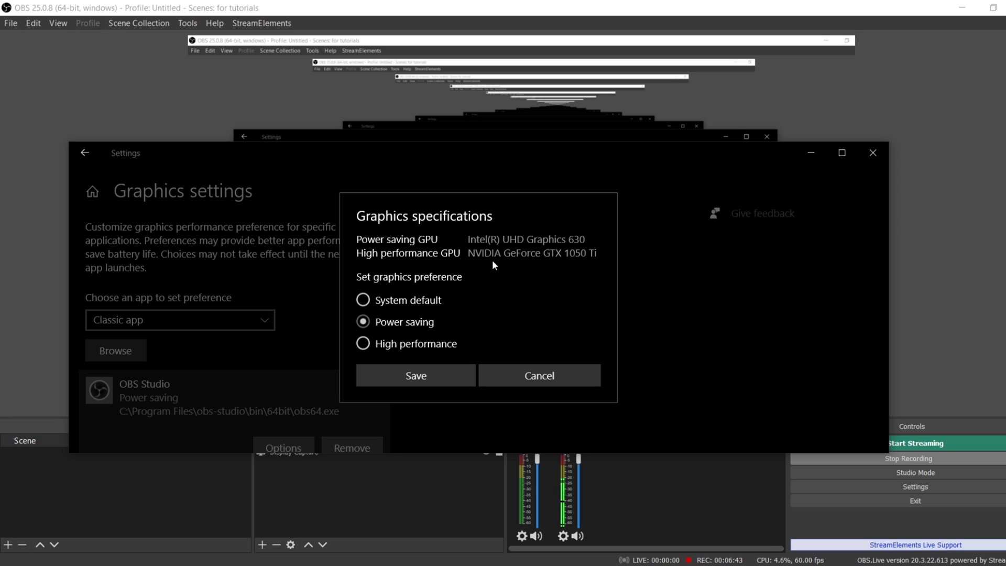
mouse_move(574, 266)
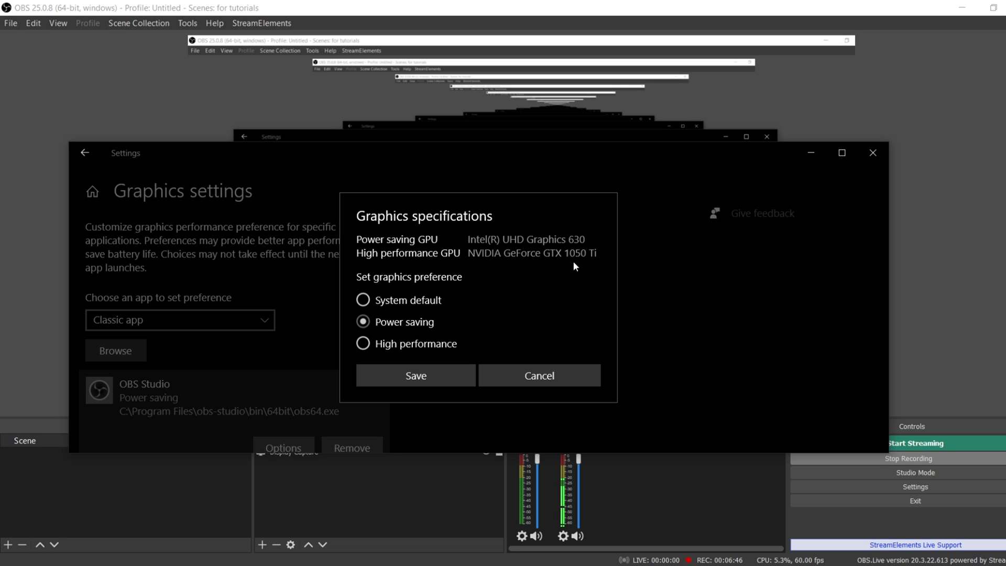
mouse_move(576, 272)
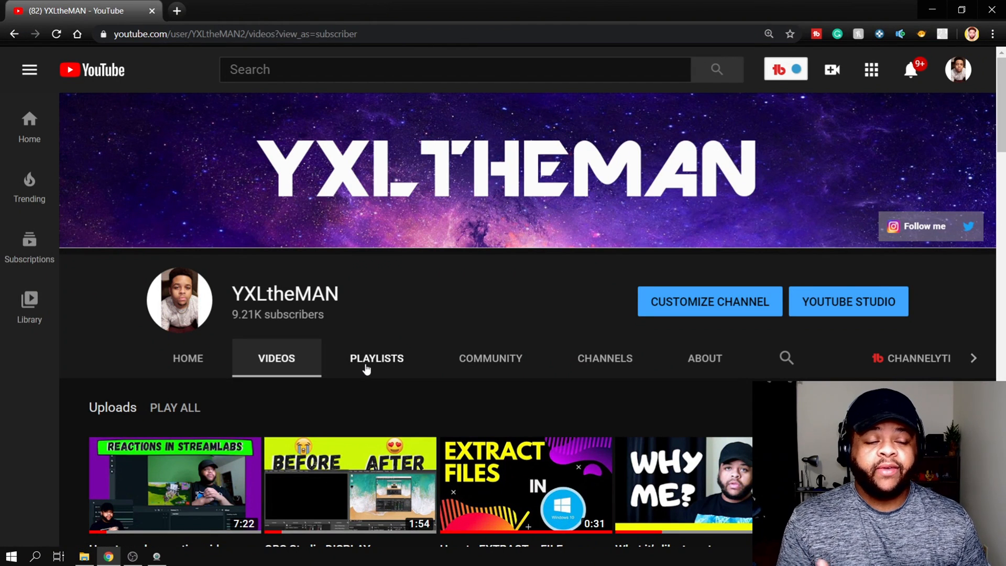
Scroll down through the YXLtheMAN channel's uploaded videos past the first rows
scroll("down", 3)
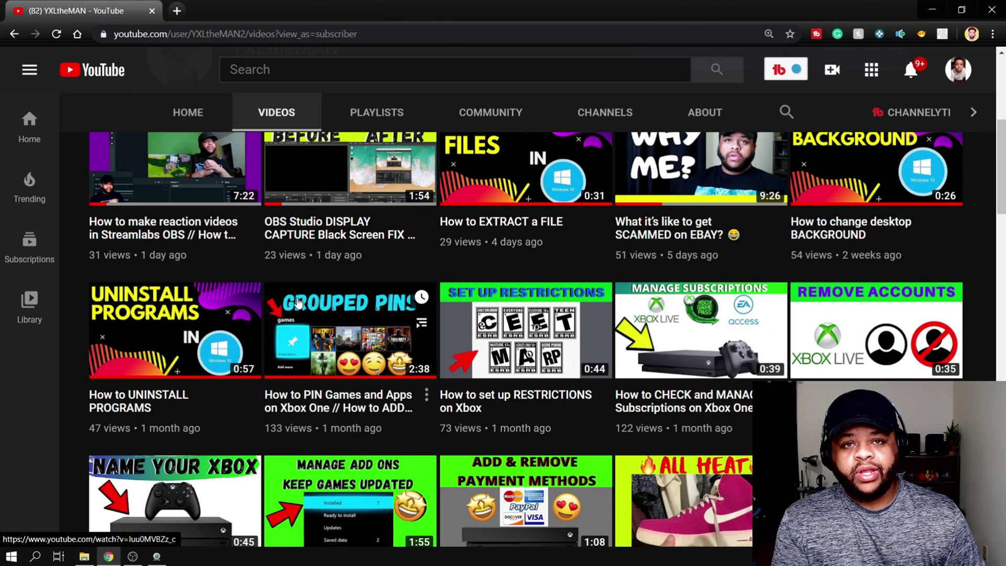
mouse_move(459, 359)
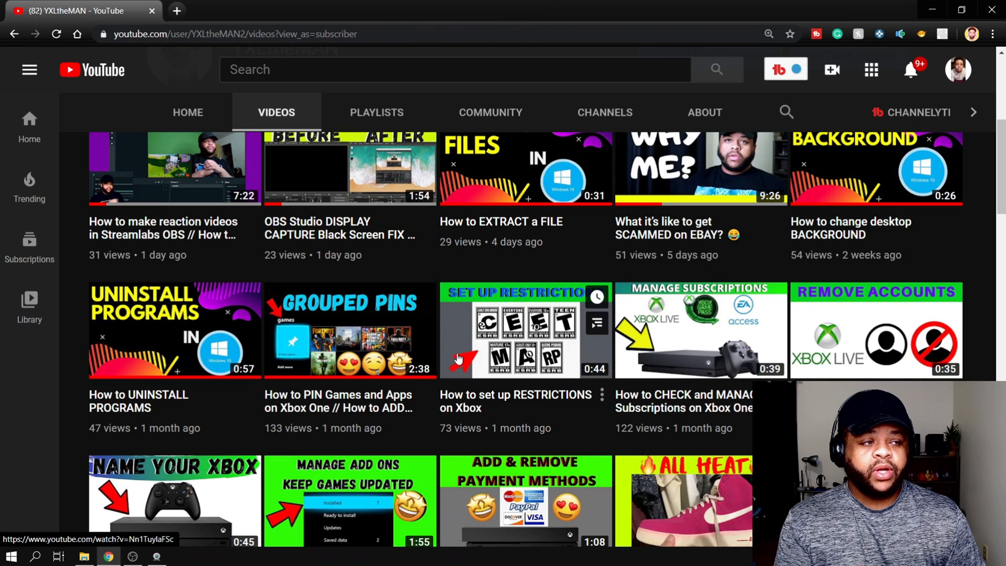
scroll("down", 3)
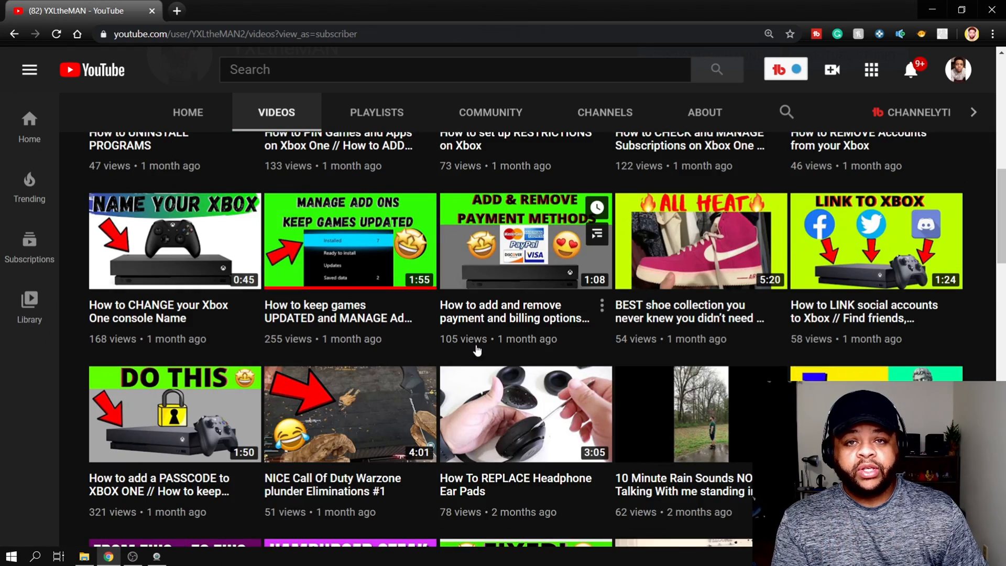
mouse_move(463, 364)
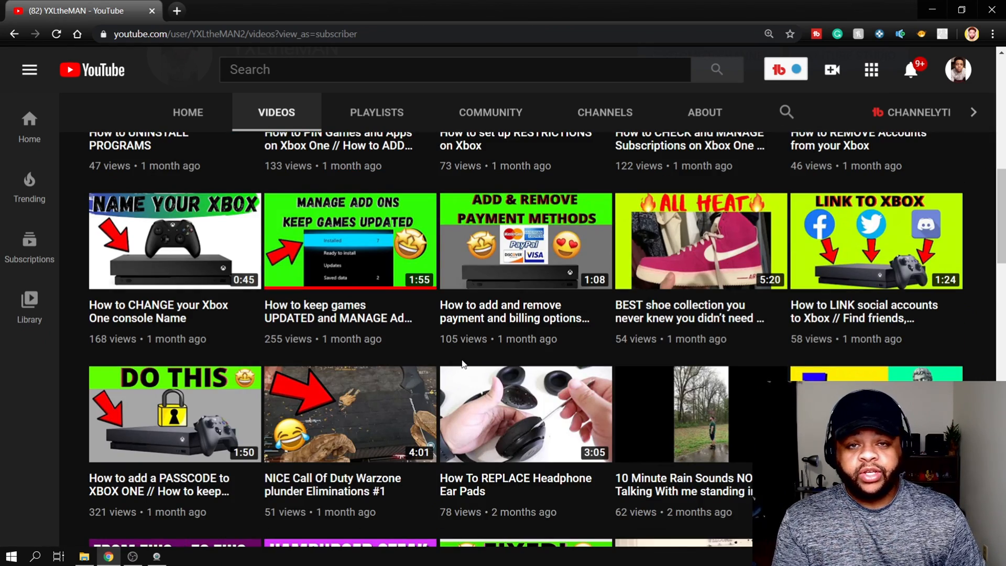